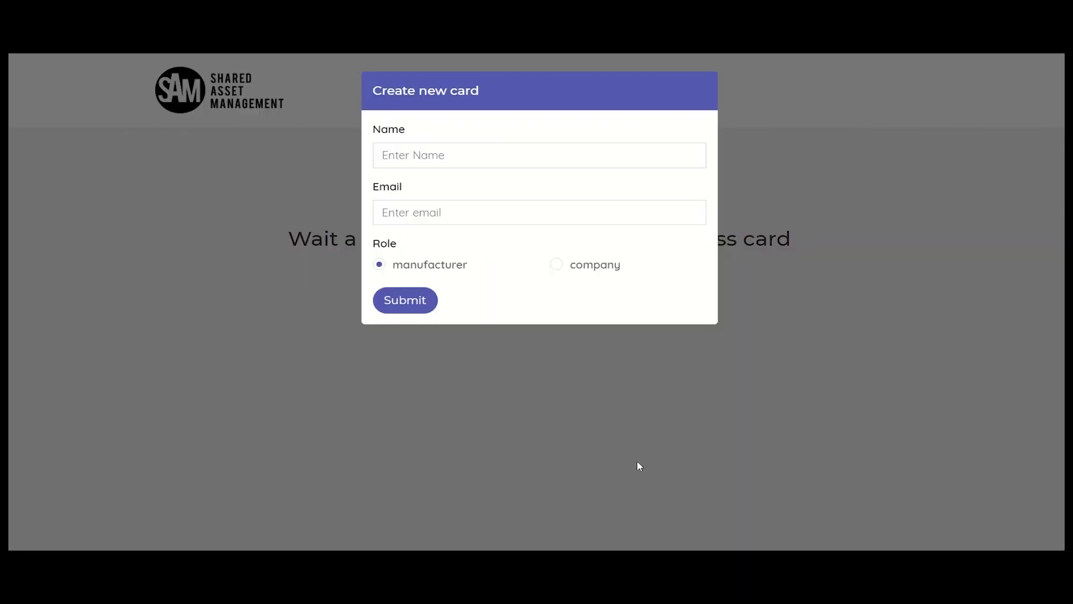
mouse_move(632, 456)
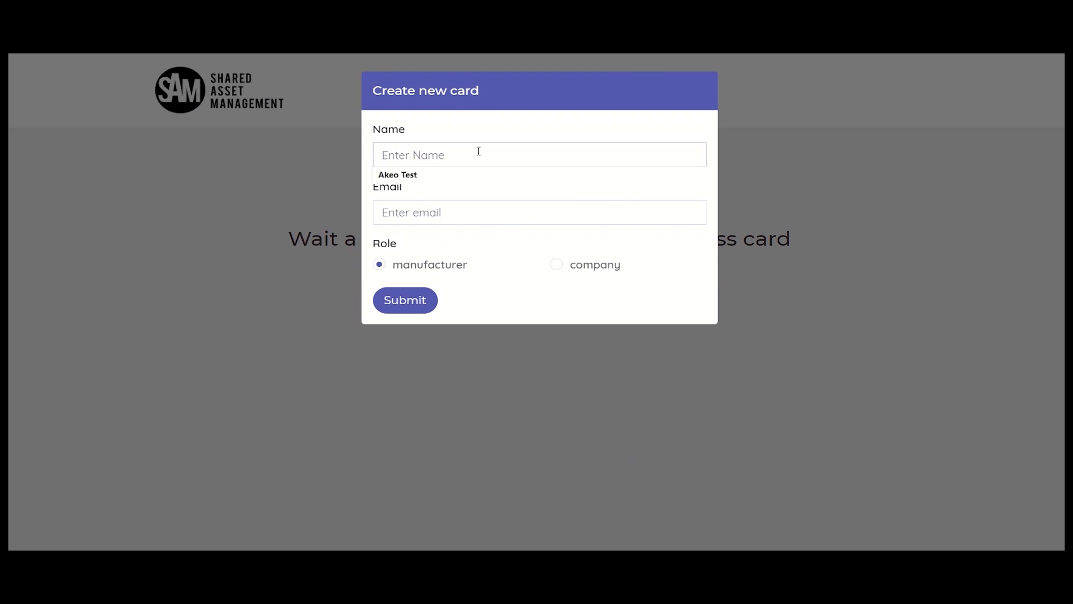
- Enter the name Demo Manufacturer and its email, keeping the manufacturer role selected for the new card
type("Demo Man")
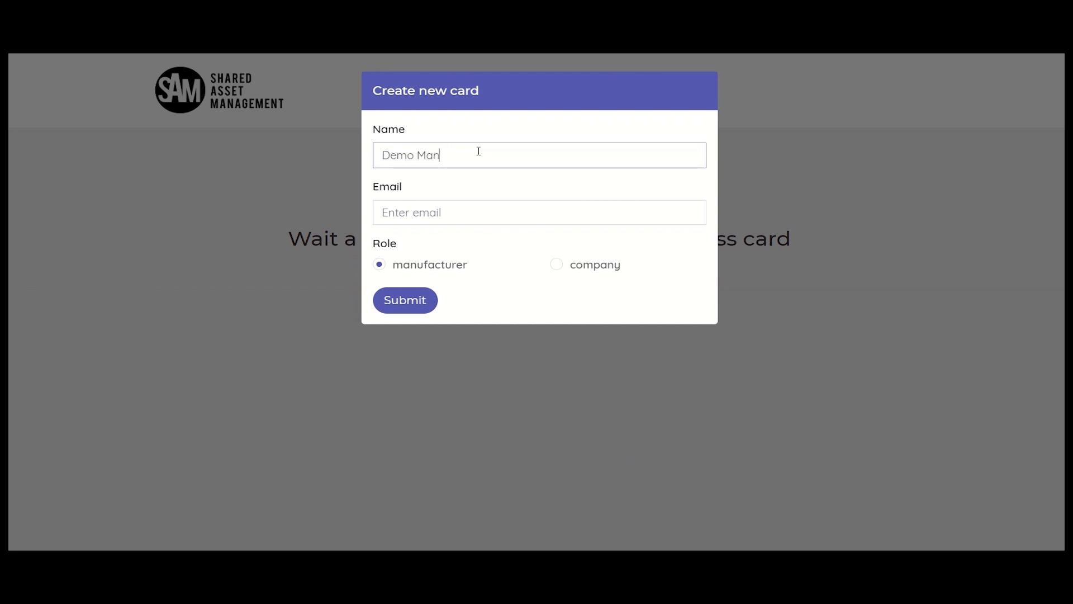
type("ufacturer")
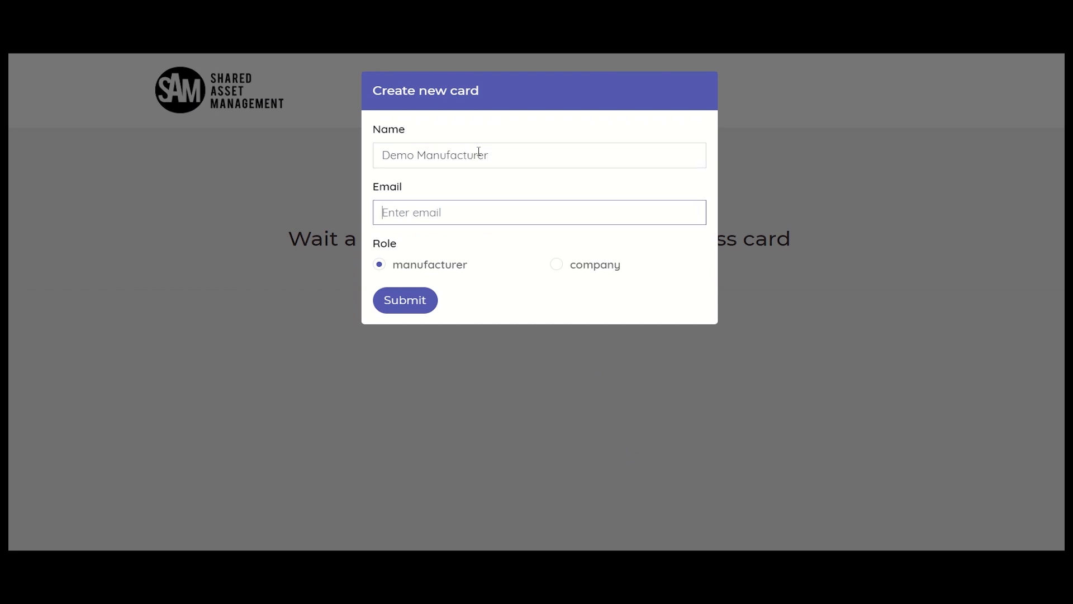
type("demo@")
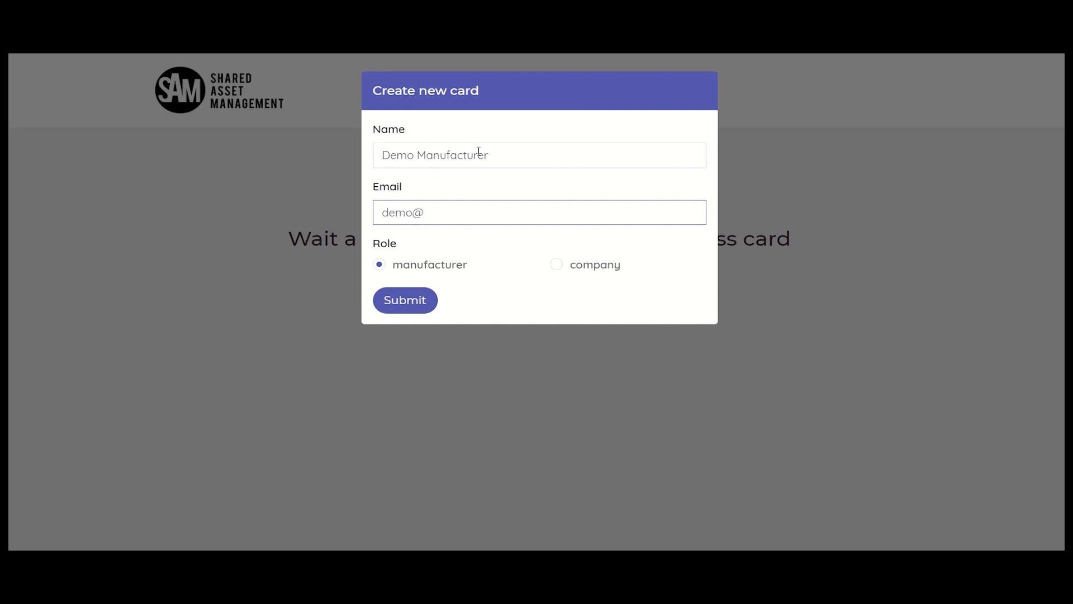
type("manufacturer.c")
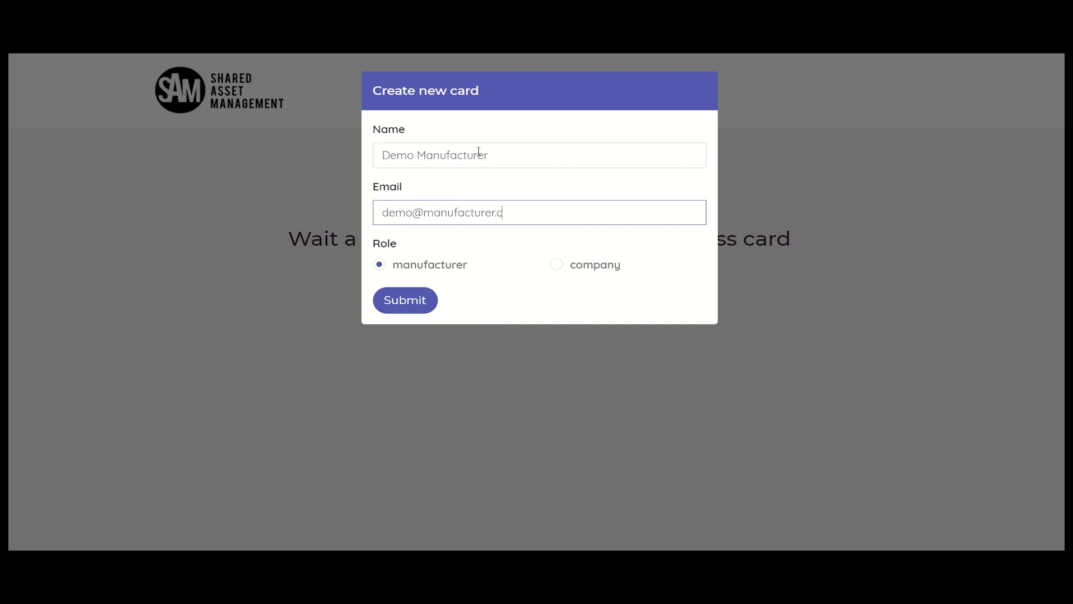
type("om")
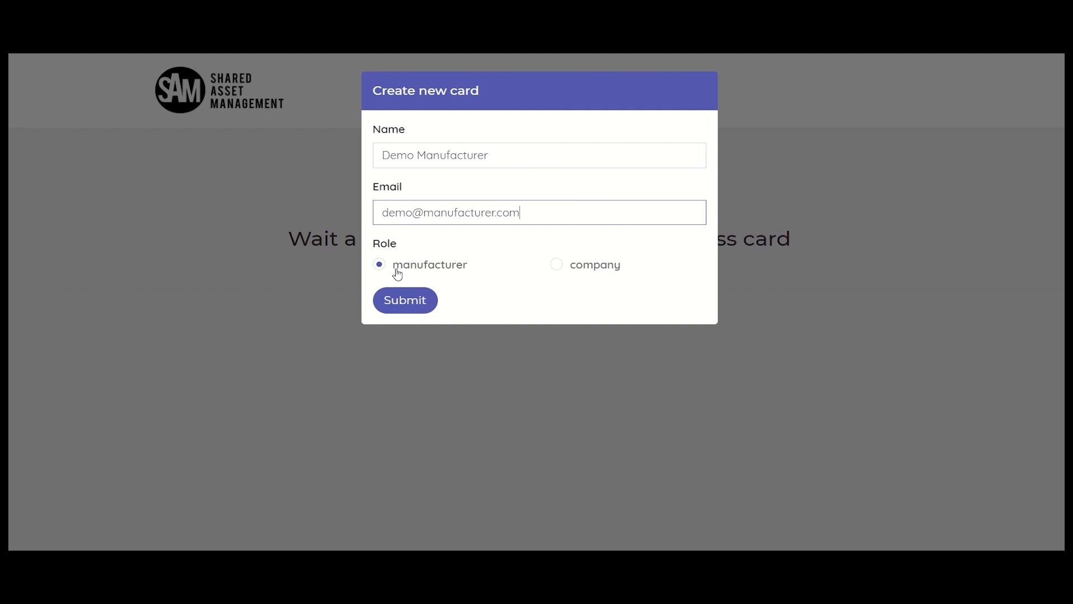
left_click(405, 300)
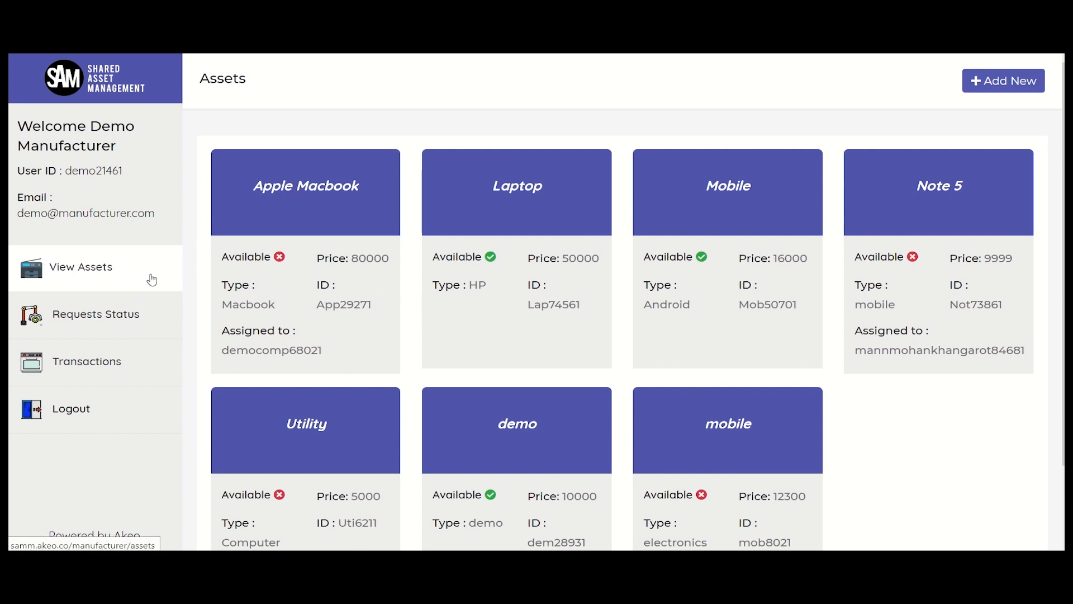
mouse_move(130, 260)
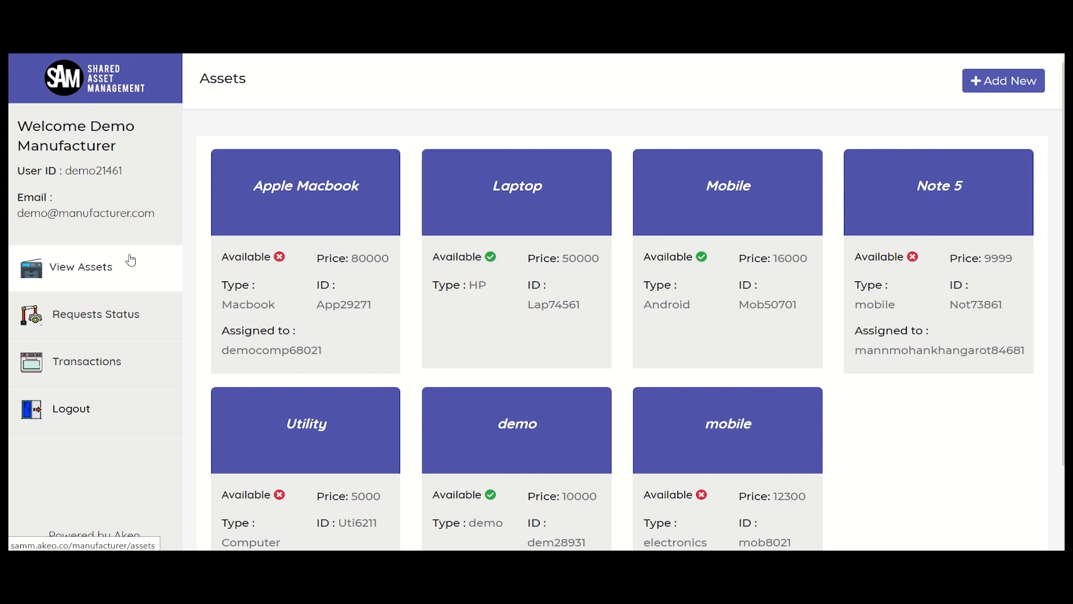
mouse_move(78, 268)
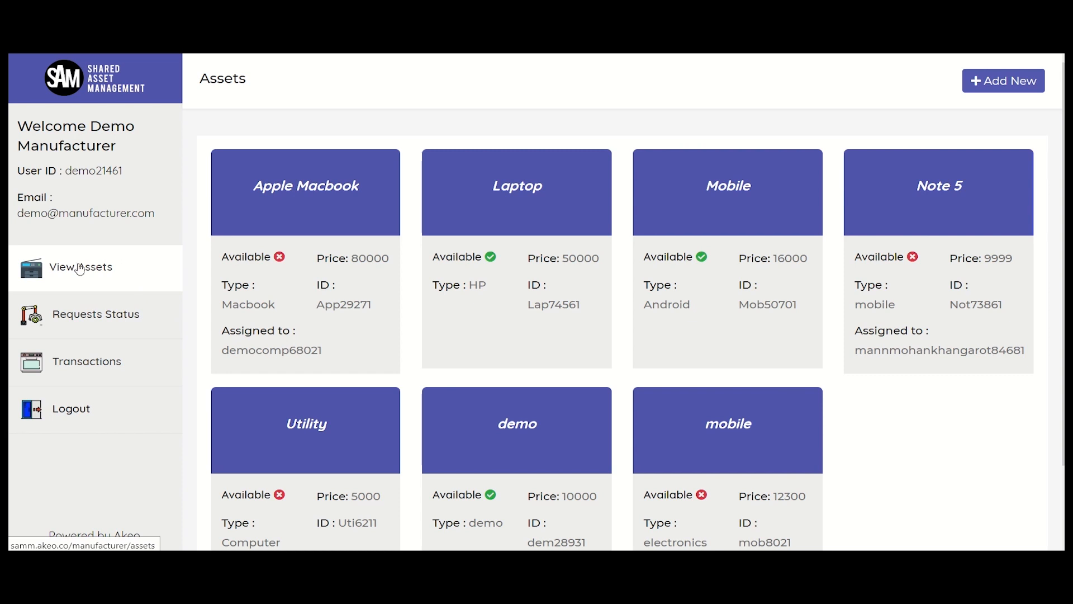
mouse_move(1022, 132)
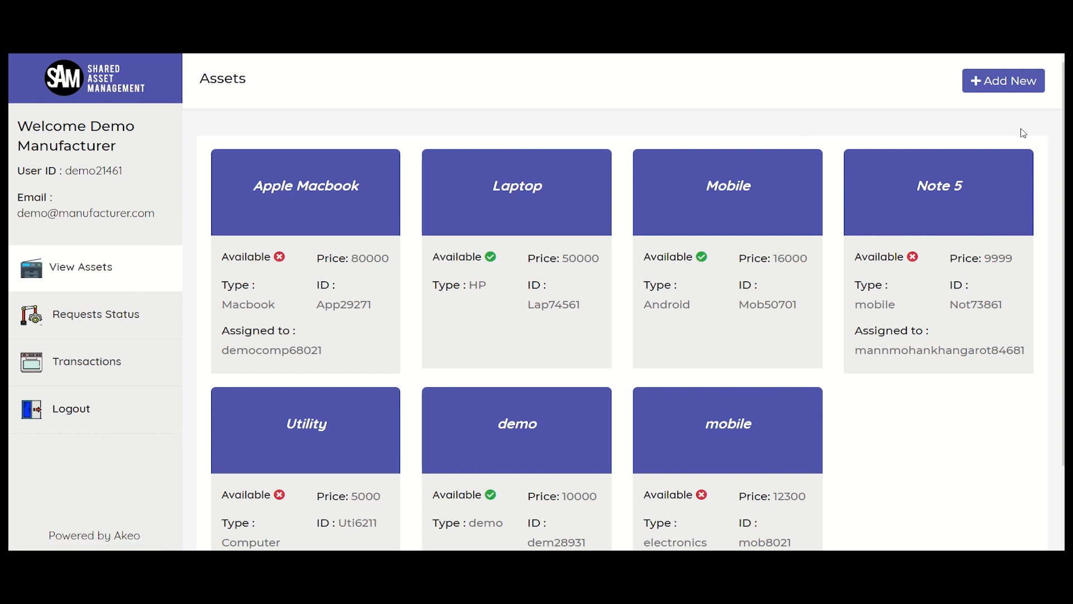
mouse_move(996, 83)
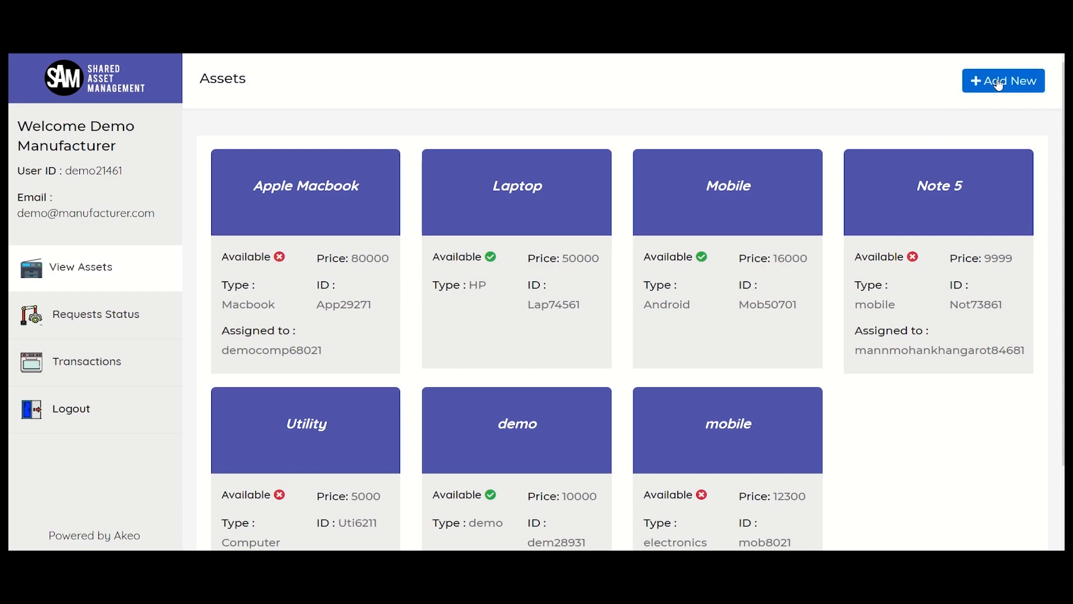
- Start a new asset titled 'High Precision Conventional Metal Lathe Machine/CA6140A'
left_click(1005, 80)
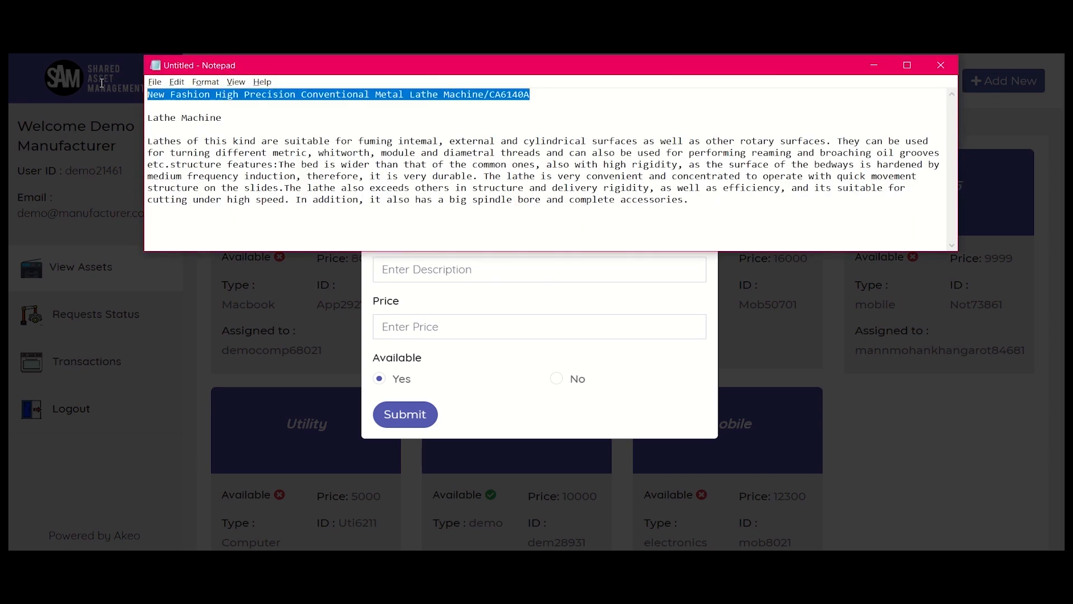
left_click(941, 65)
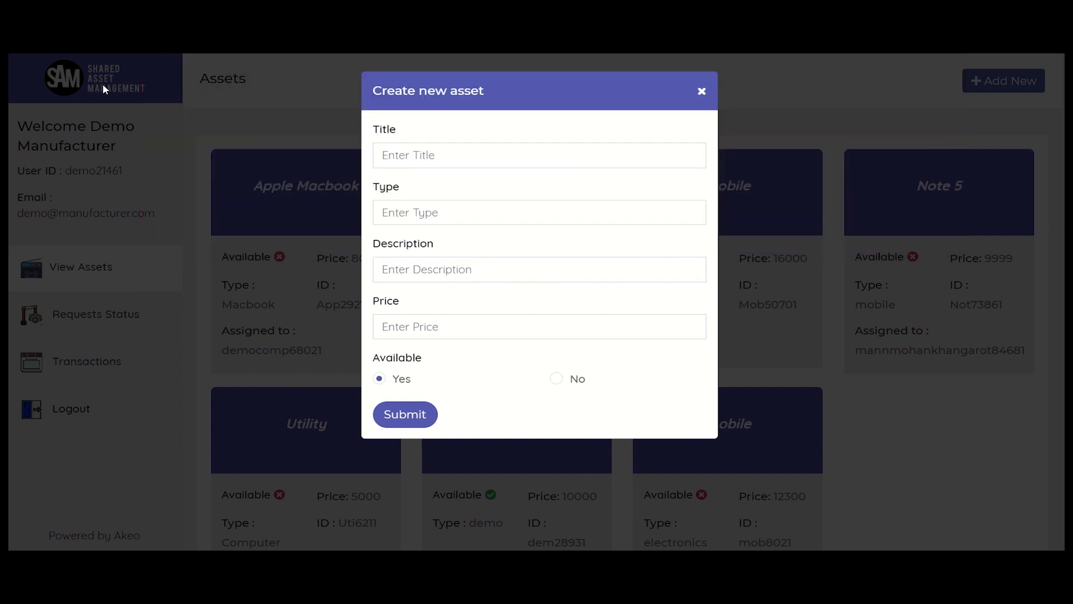
type("High Precision Conventional Metal Lathe Machine/CA6140A")
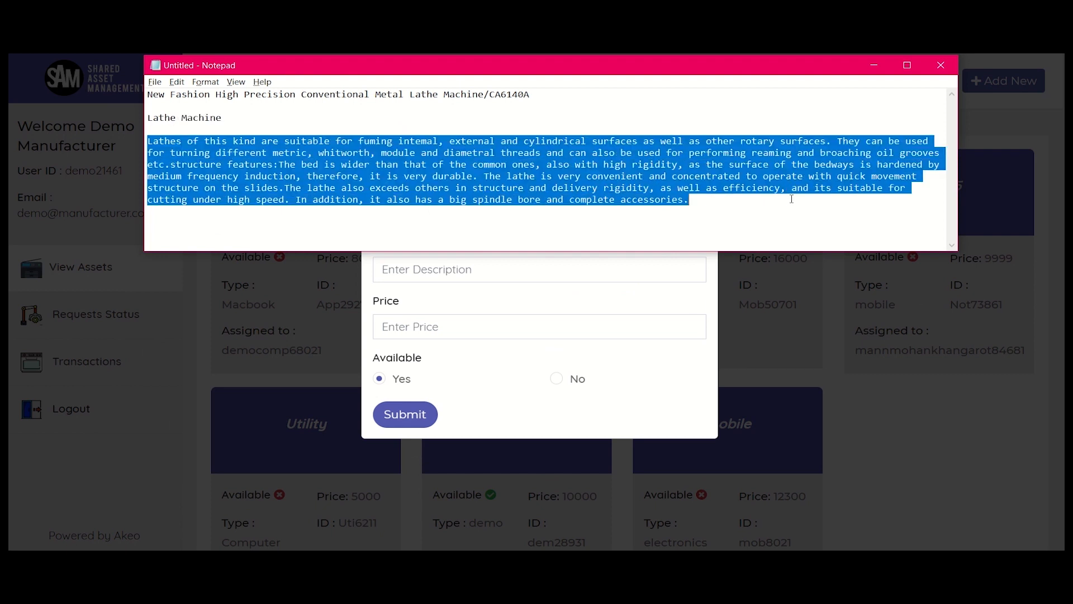
- Add the lathe description and price 10000, keep Available Yes, and submit the asset
left_click(942, 65)
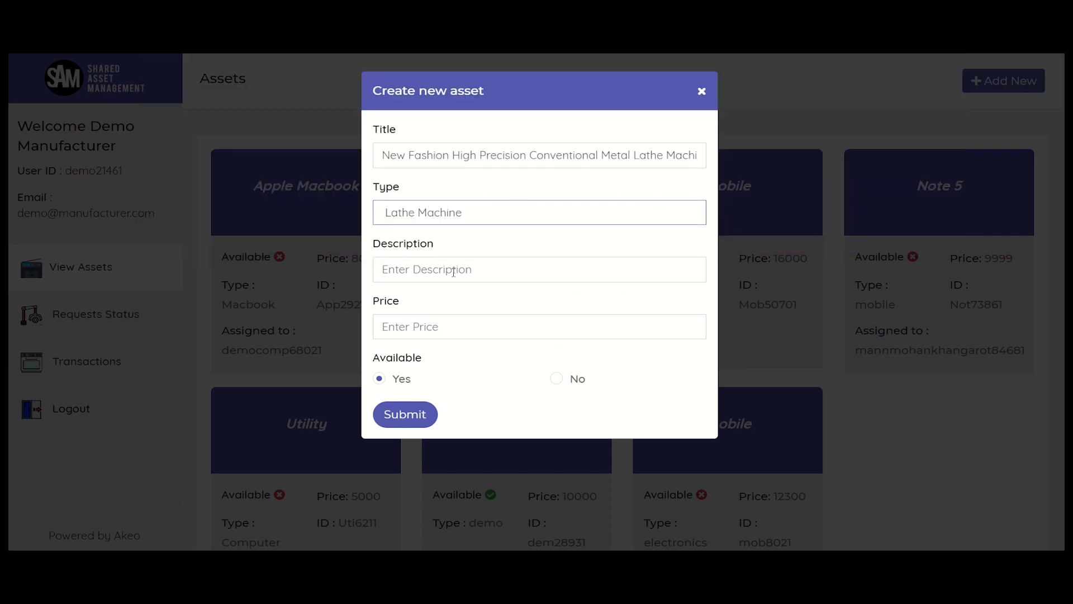
type("tion, it also has a big spindle bore and complete accessories.")
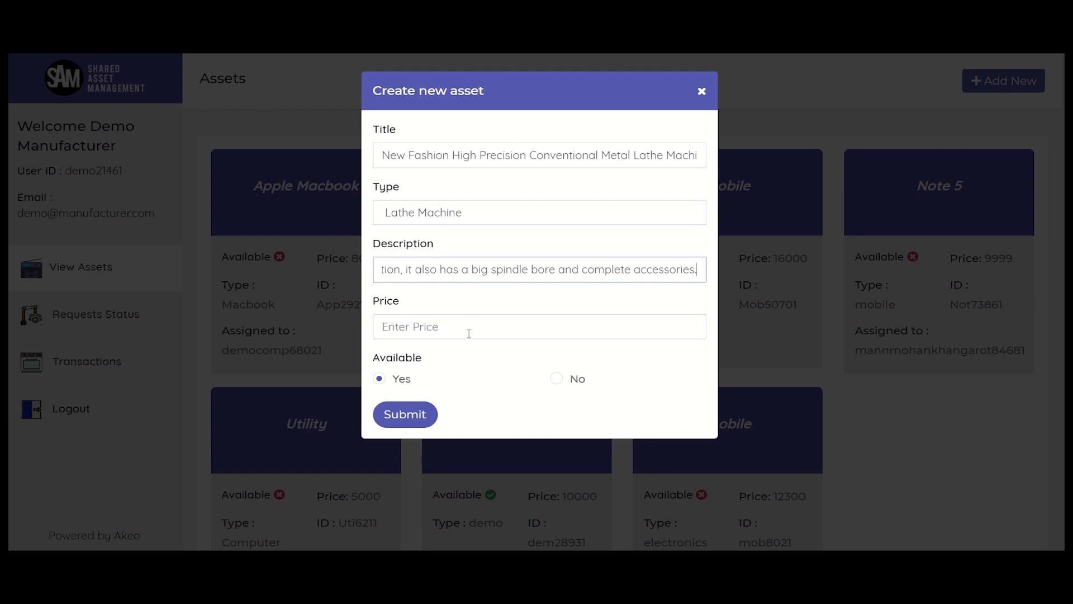
type("10000")
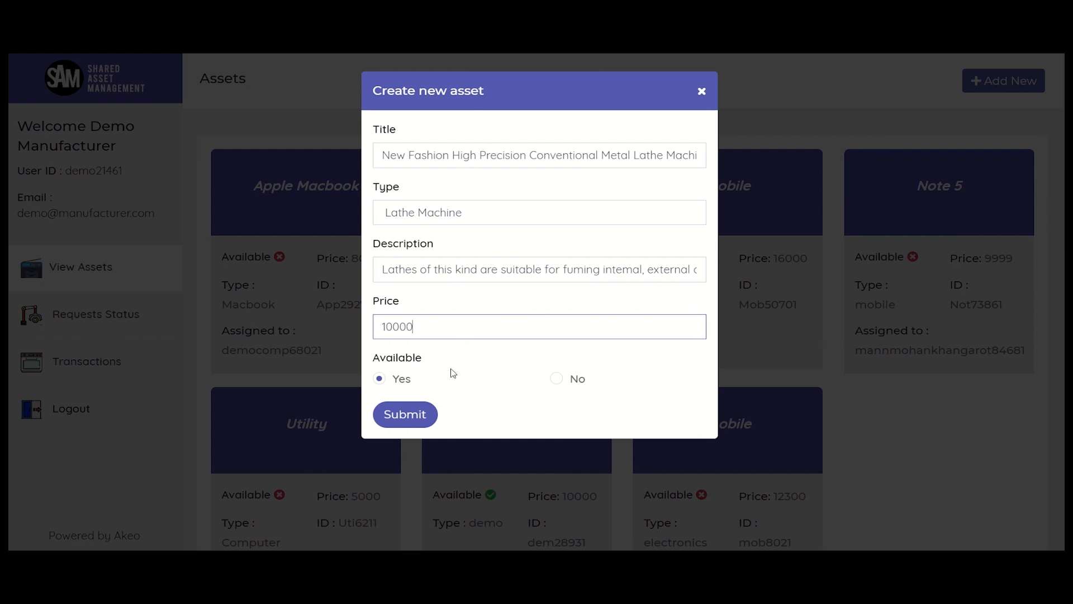
mouse_move(380, 403)
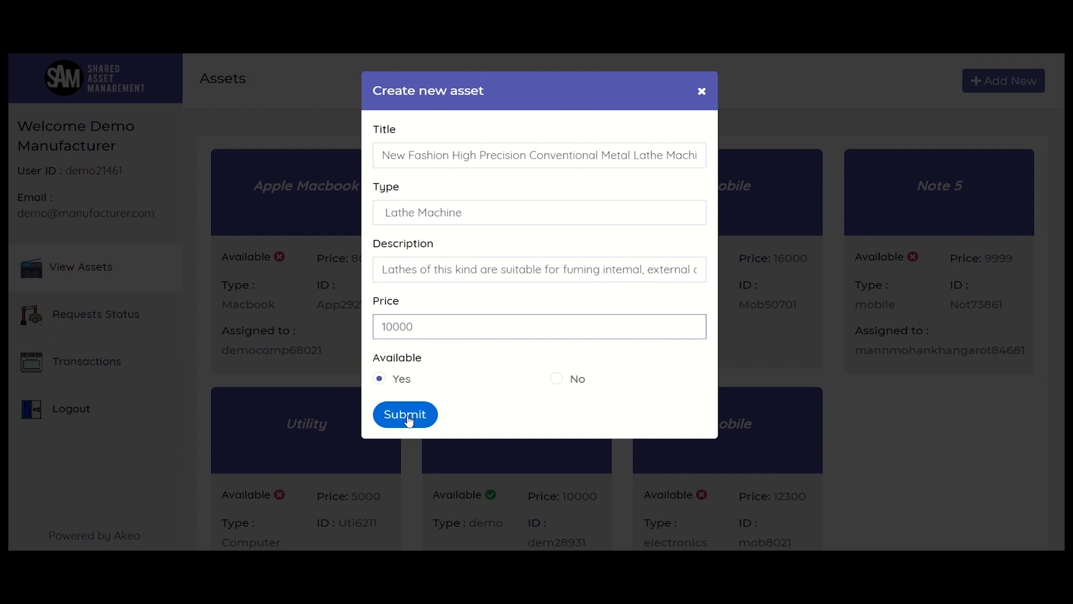
left_click(405, 414)
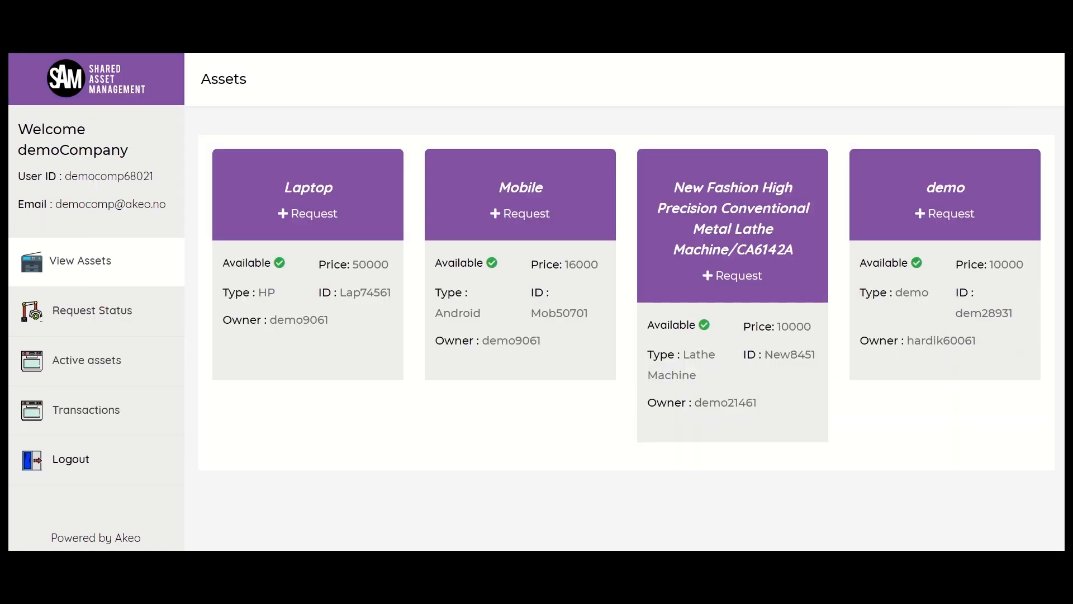
mouse_move(846, 213)
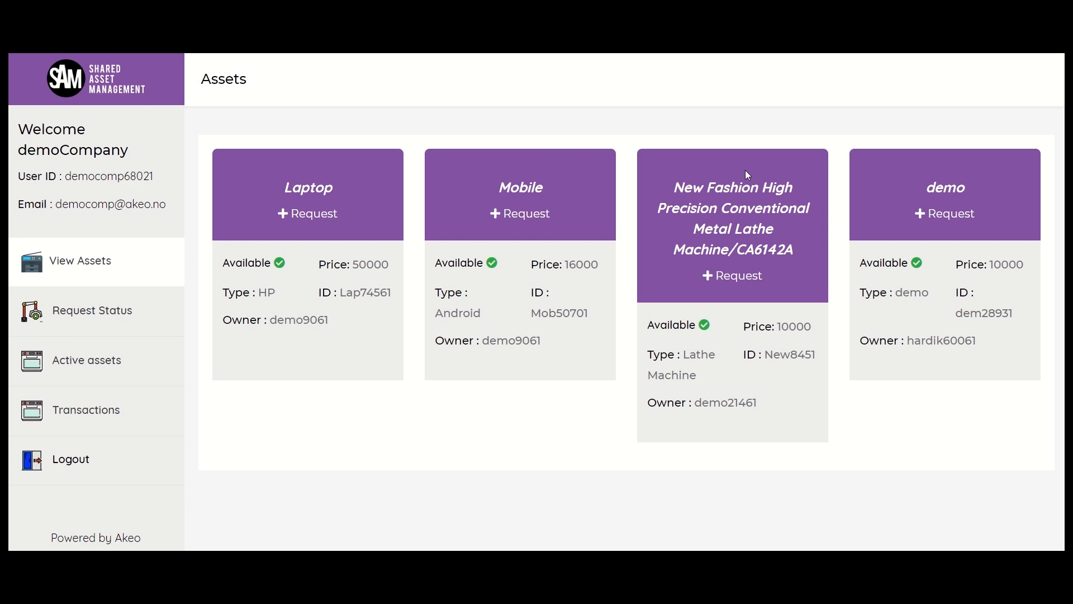
mouse_move(755, 280)
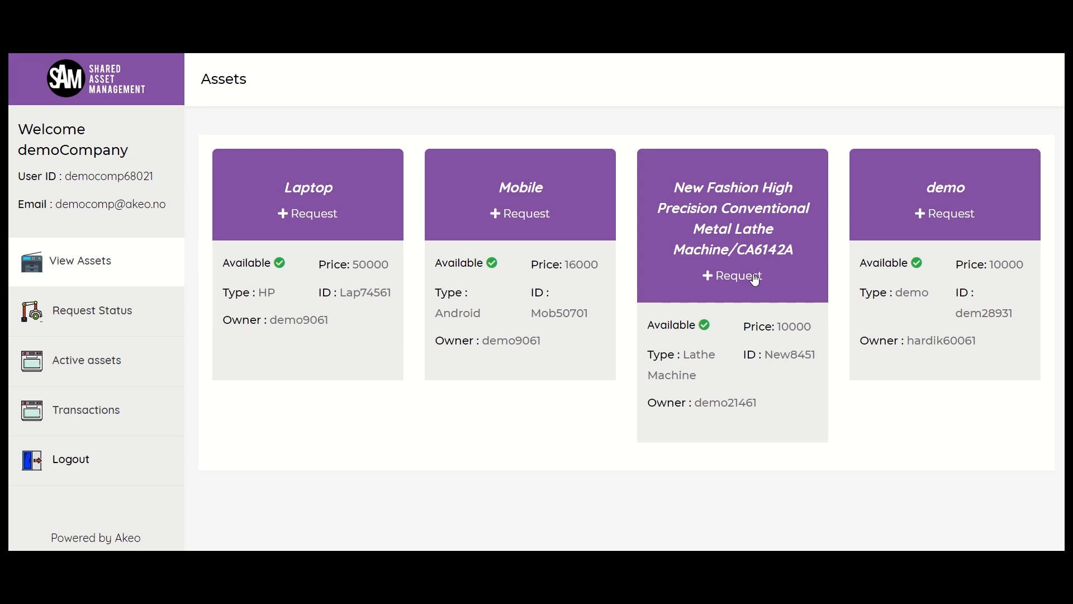
mouse_move(706, 282)
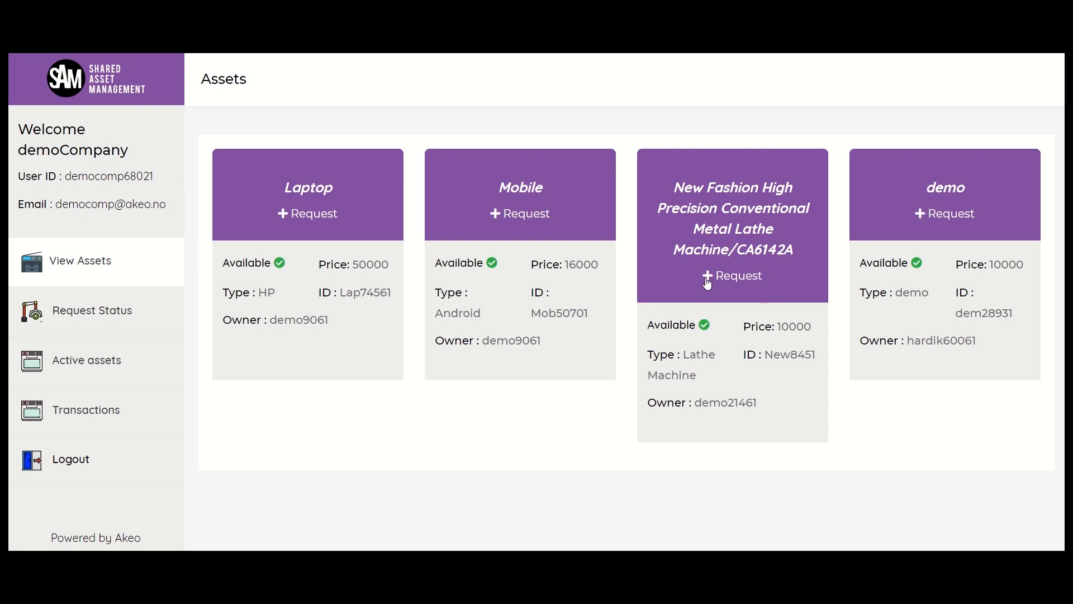
mouse_move(100, 318)
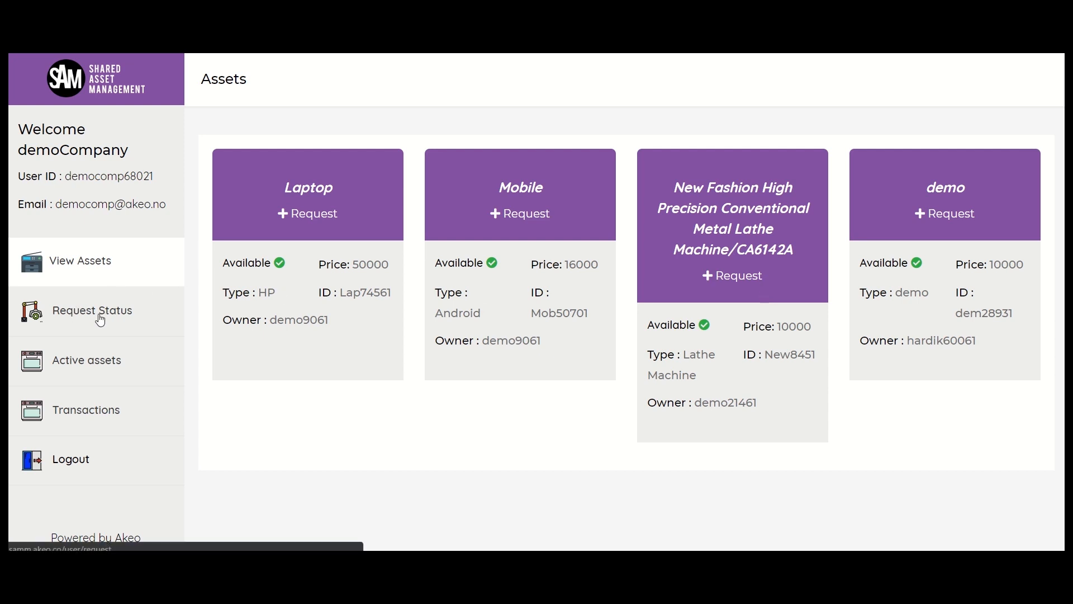
- Show the company's Request Status table listing requests, owners and statuses
left_click(99, 317)
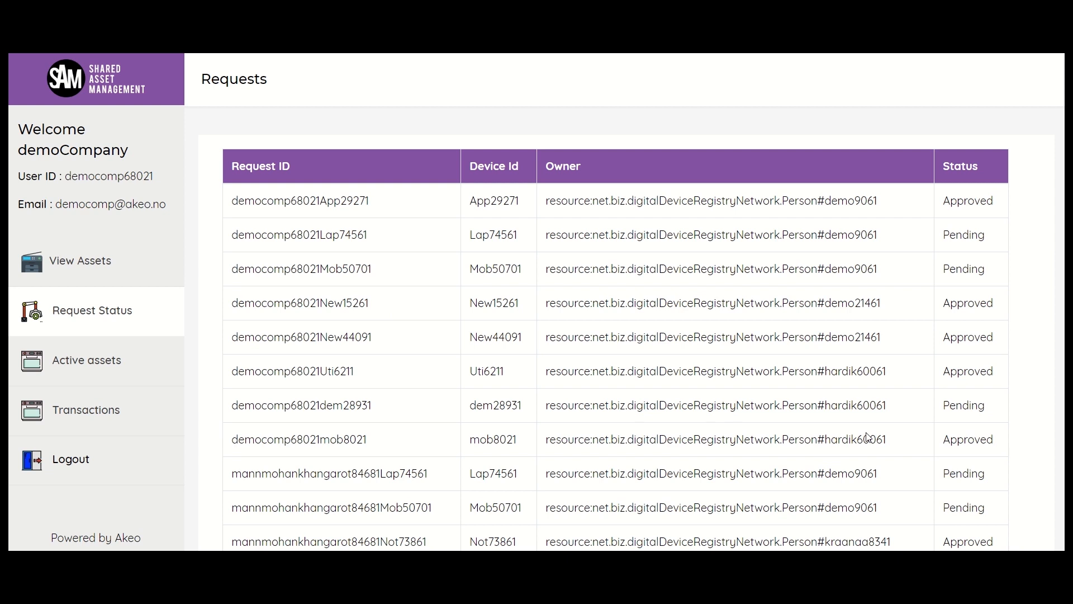
mouse_move(489, 171)
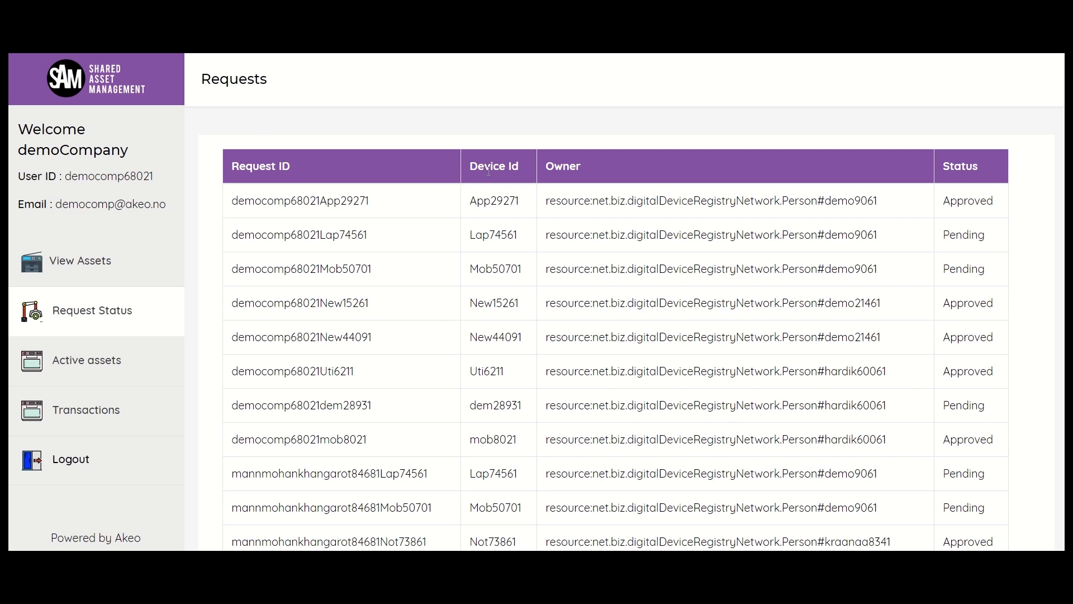
mouse_move(616, 172)
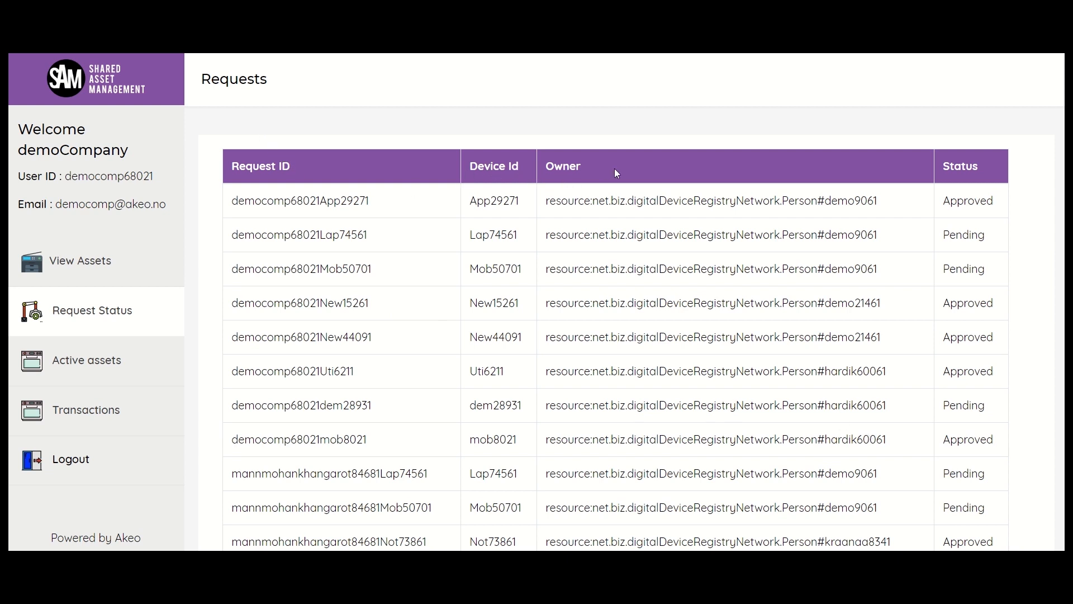
mouse_move(977, 188)
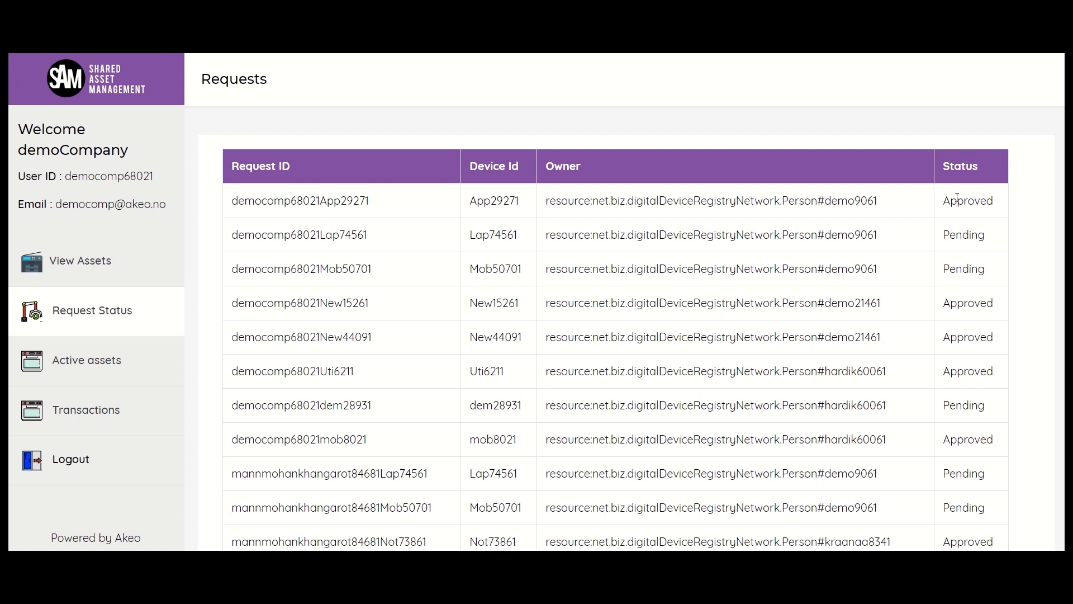
mouse_move(1001, 190)
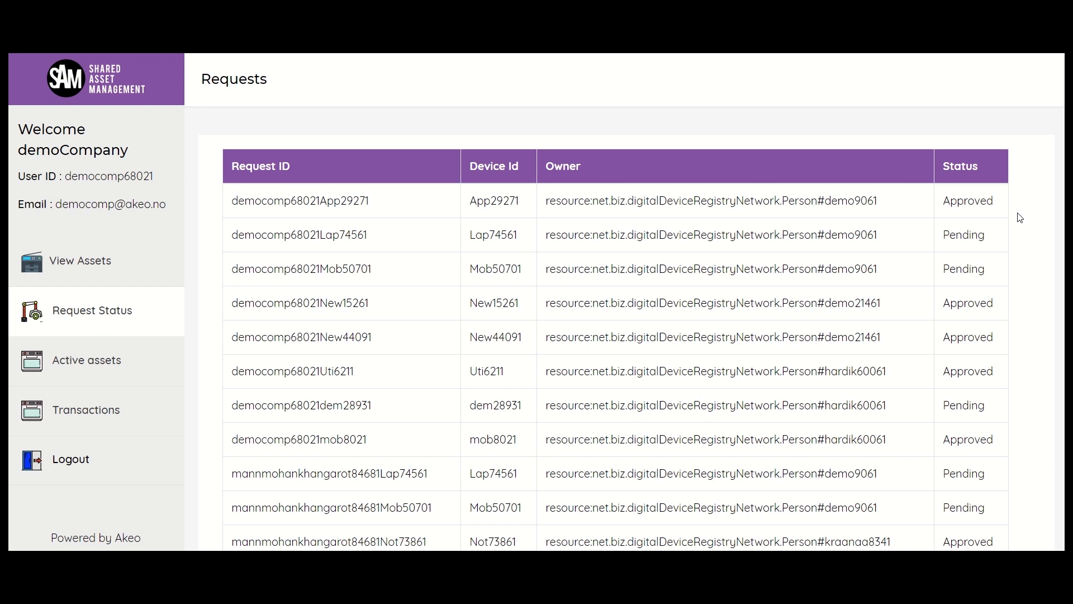
mouse_move(370, 213)
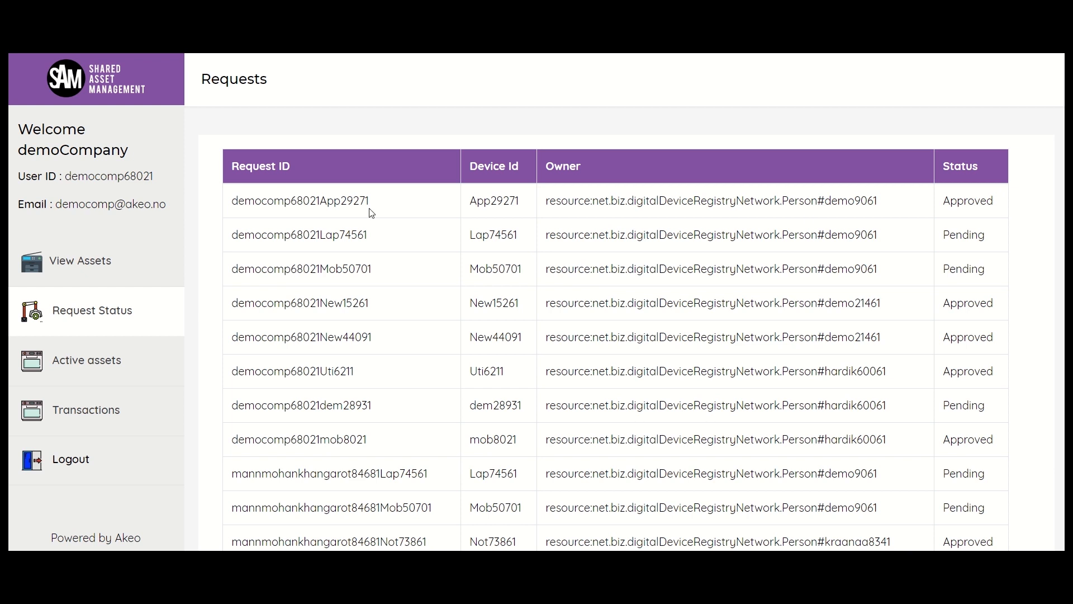
- Request the CA6142A lathe from View Assets and confirm New8451 appears pending in Request Status
left_click(80, 261)
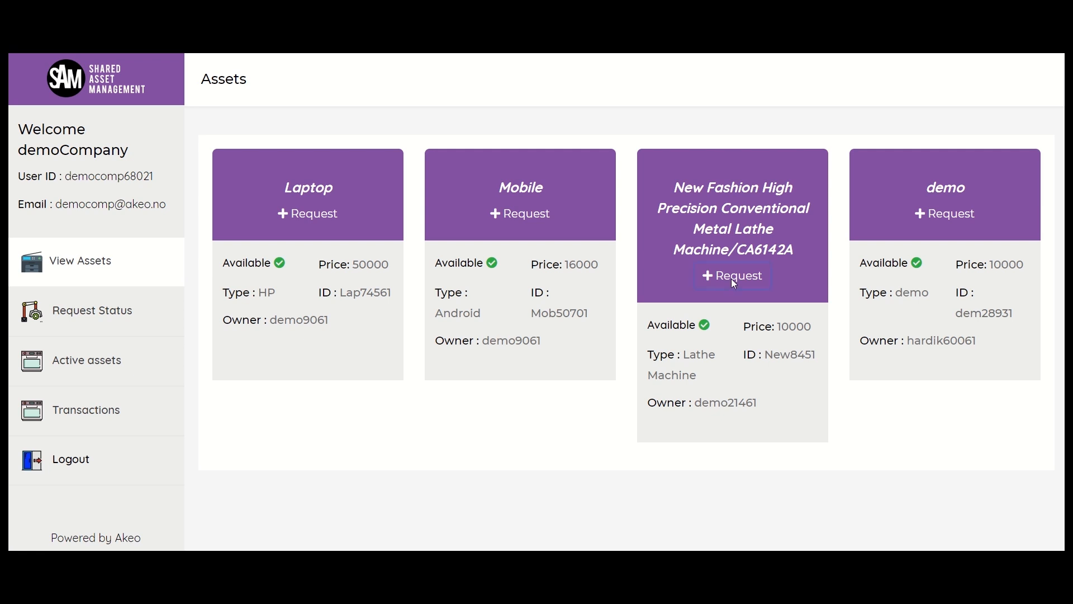
left_click(732, 275)
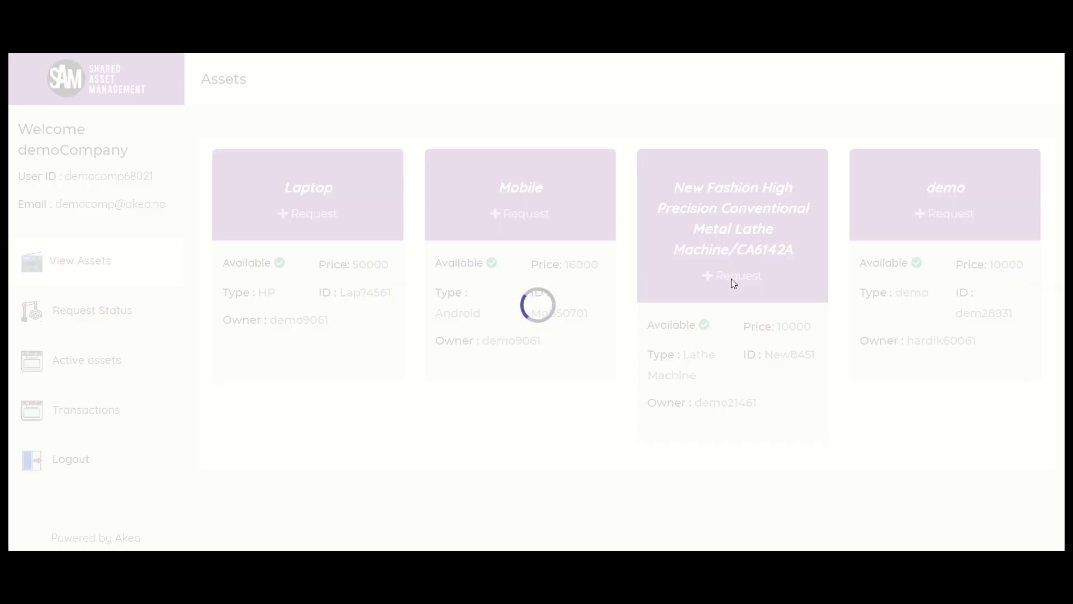
left_click(733, 275)
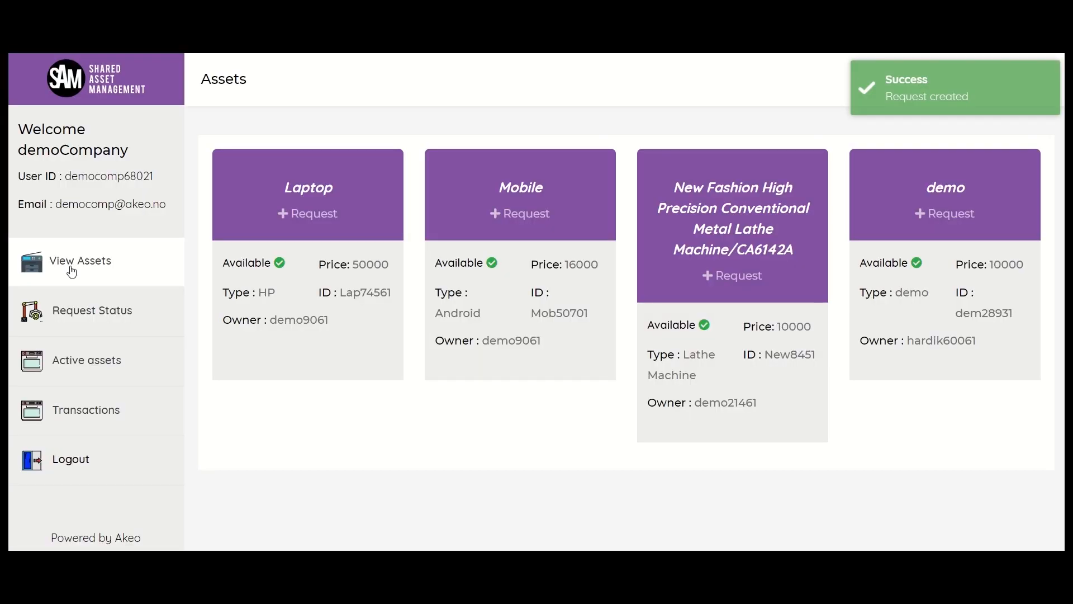
left_click(92, 311)
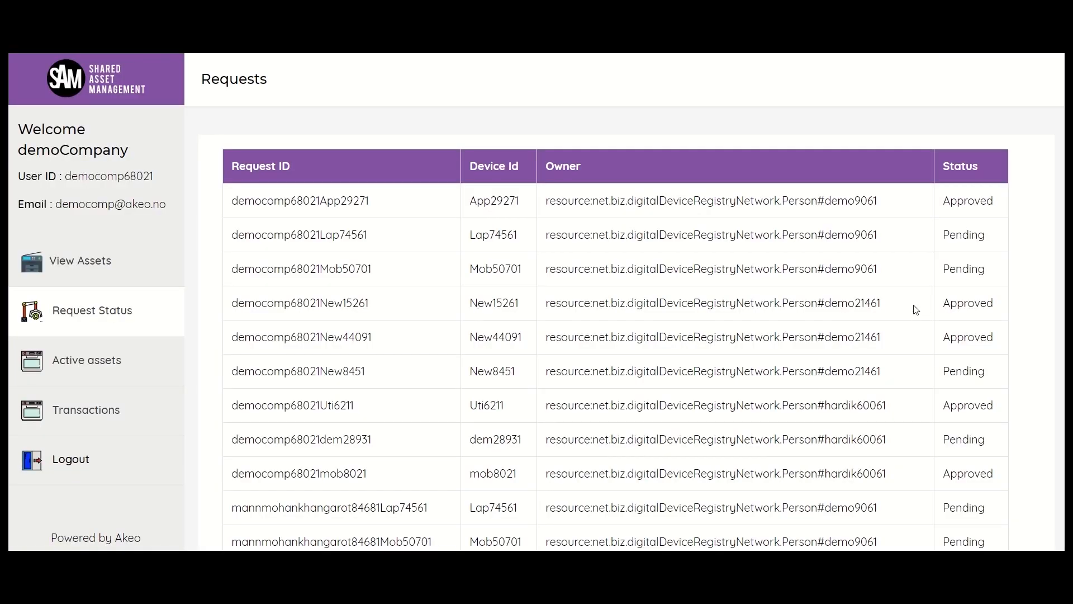
scroll("down", 3)
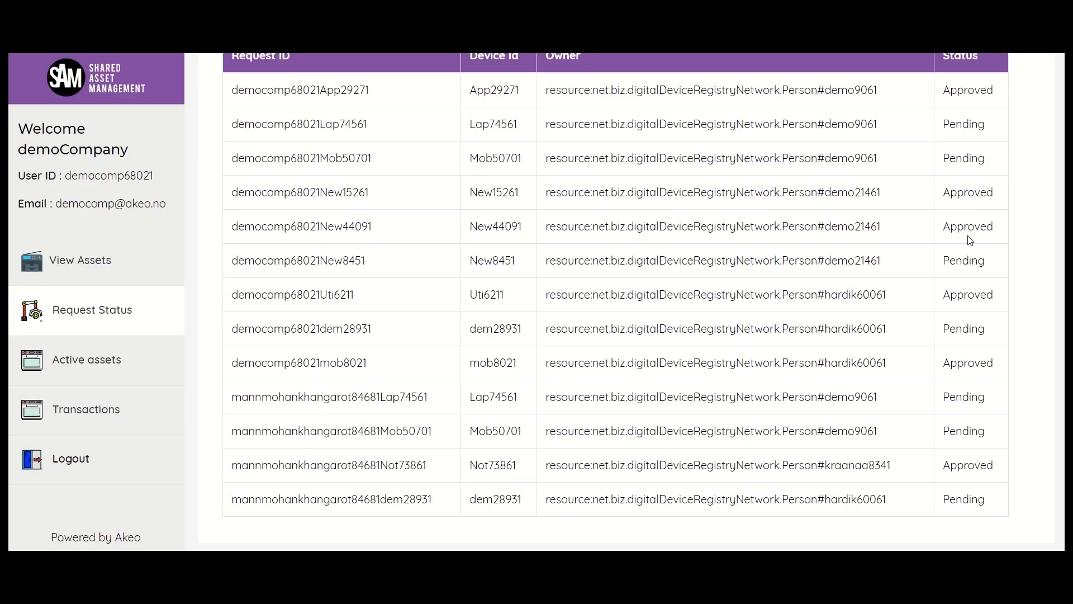
mouse_move(998, 492)
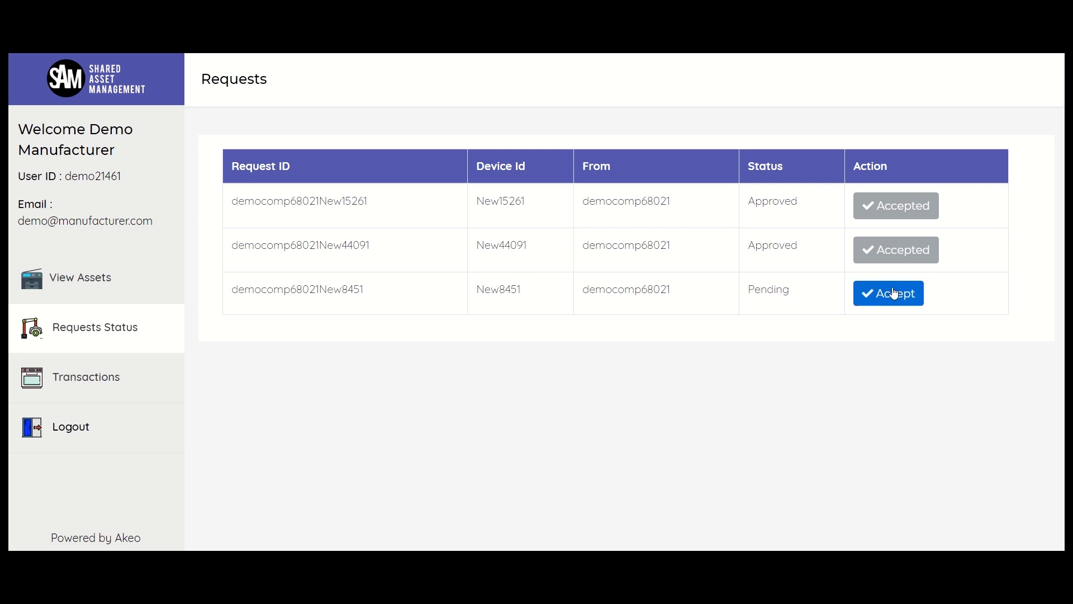
- Accept the pending New8451 lathe request as Demo Manufacturer
left_click(887, 293)
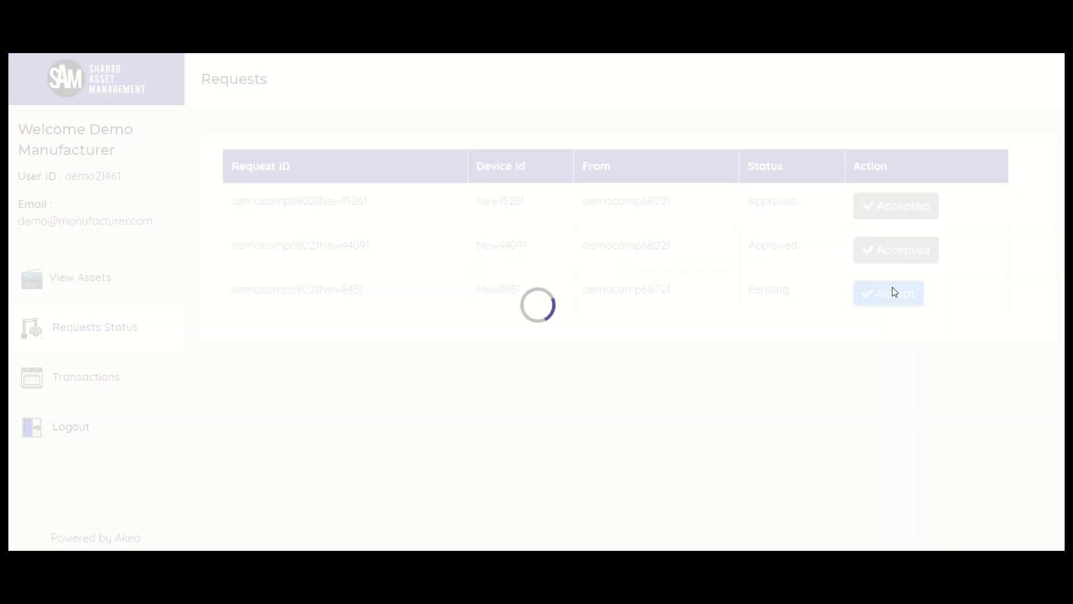
left_click(888, 293)
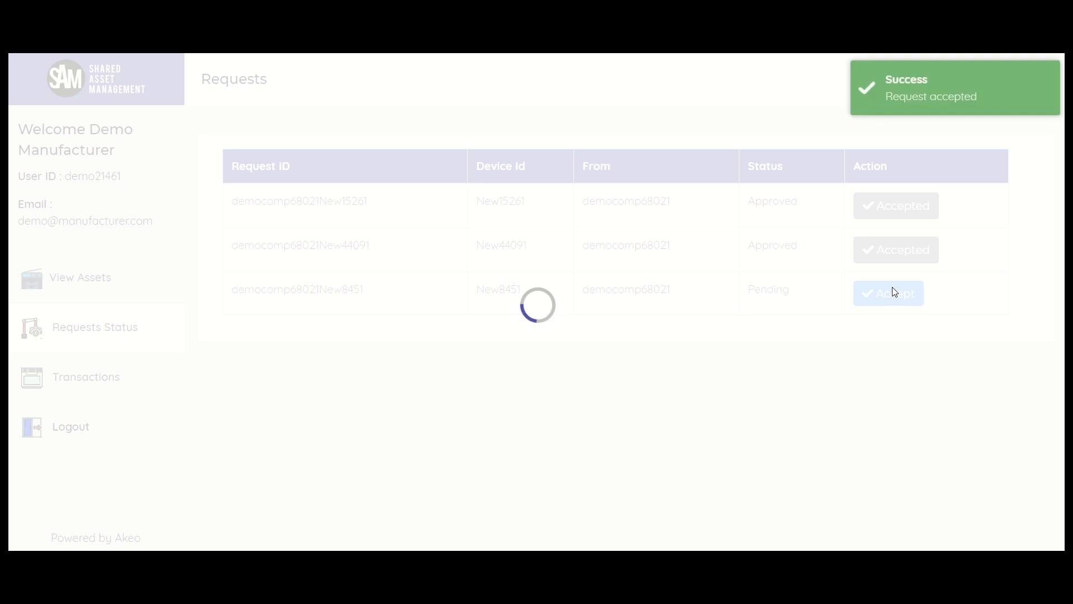
left_click(889, 293)
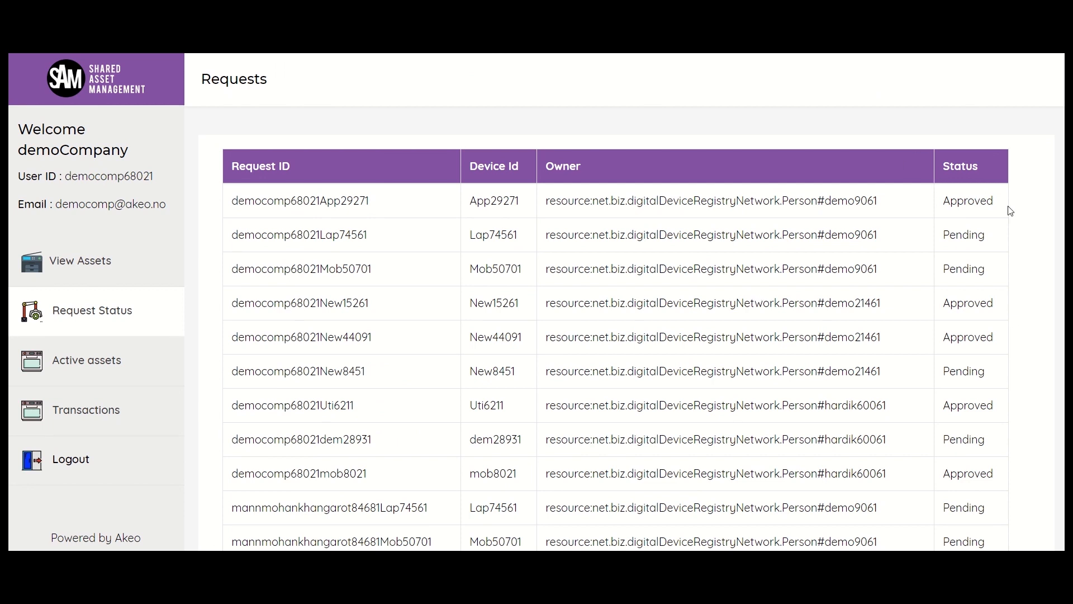
mouse_move(968, 184)
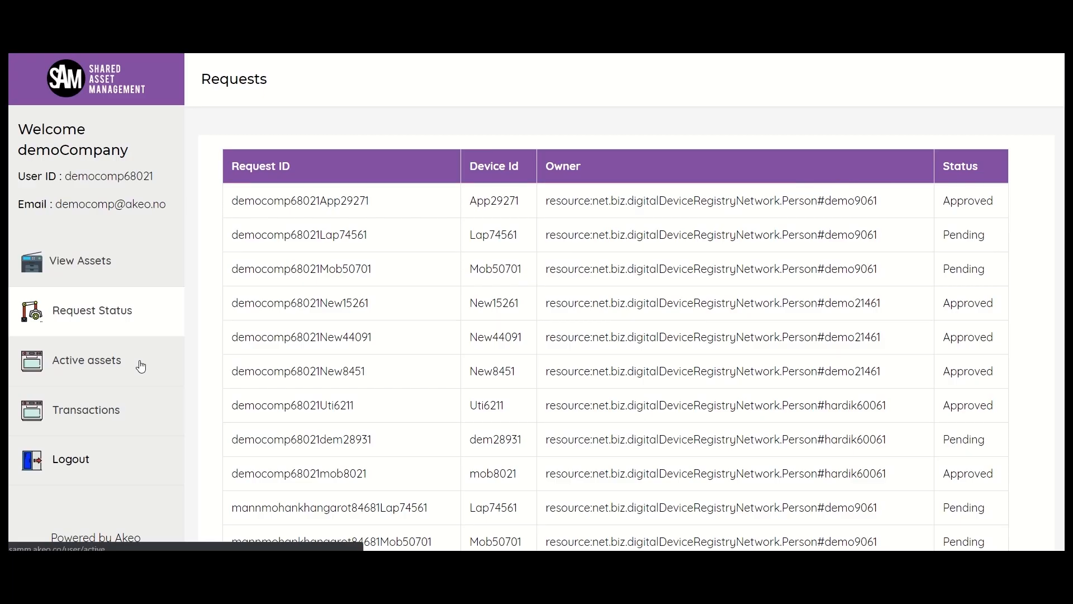
mouse_move(106, 358)
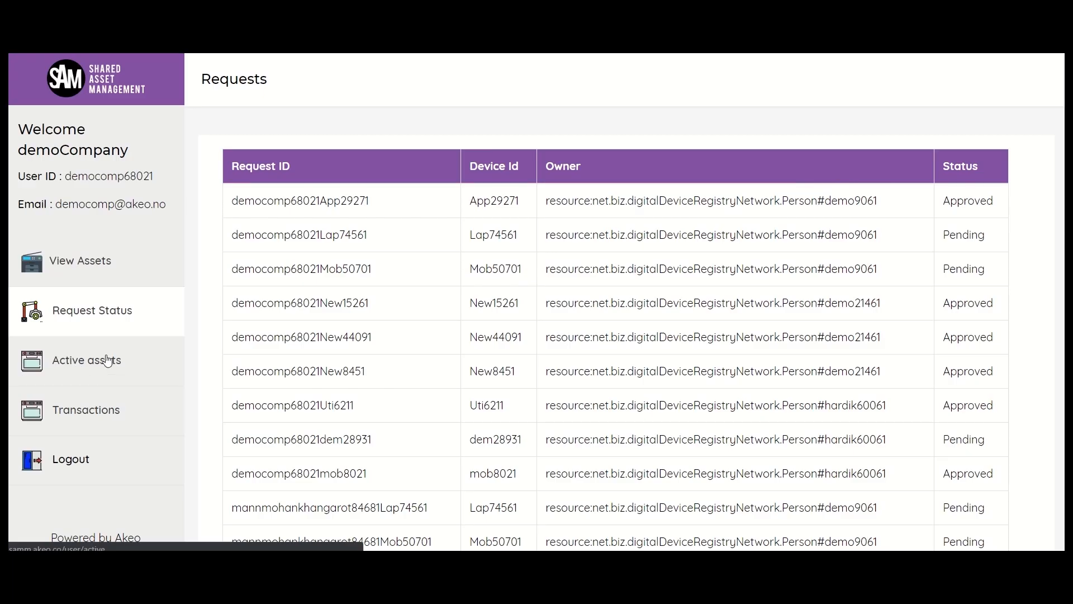
- Show the company's Active assets and browse the assigned asset cards including the CA6142A lathe
left_click(87, 360)
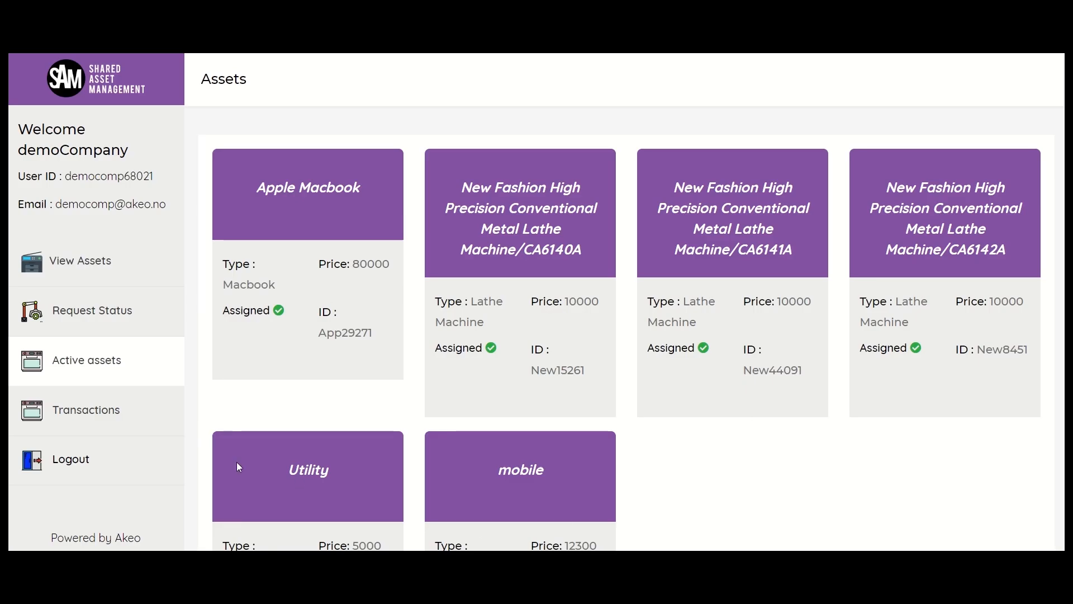
mouse_move(703, 485)
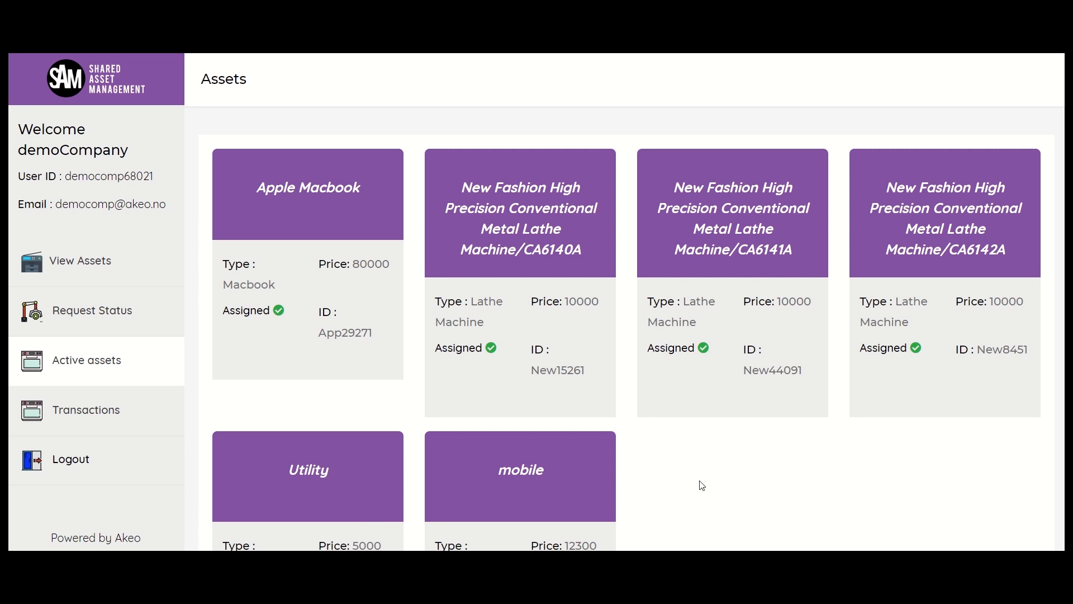
scroll("down", 3)
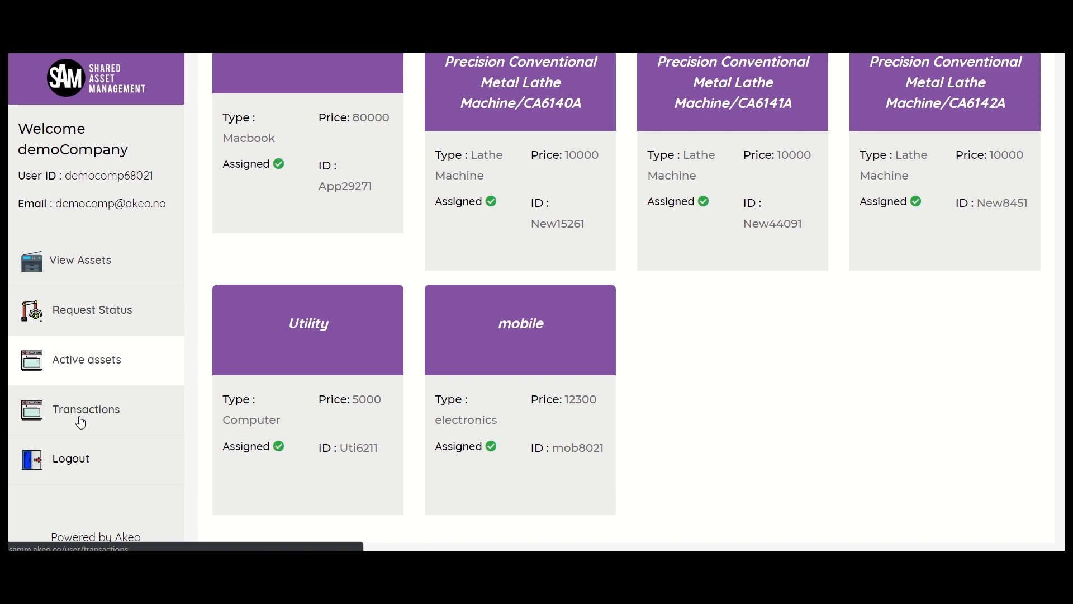
- Browse the Transactions log of IDs, types such as AddAsset and Approve, and timestamps
left_click(86, 410)
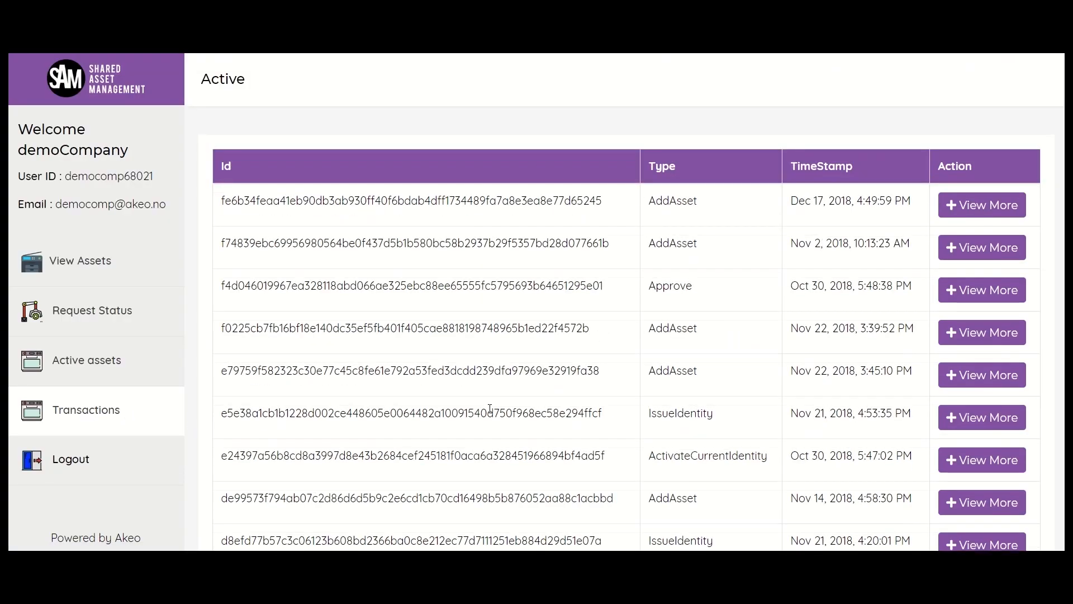
scroll("down", 3)
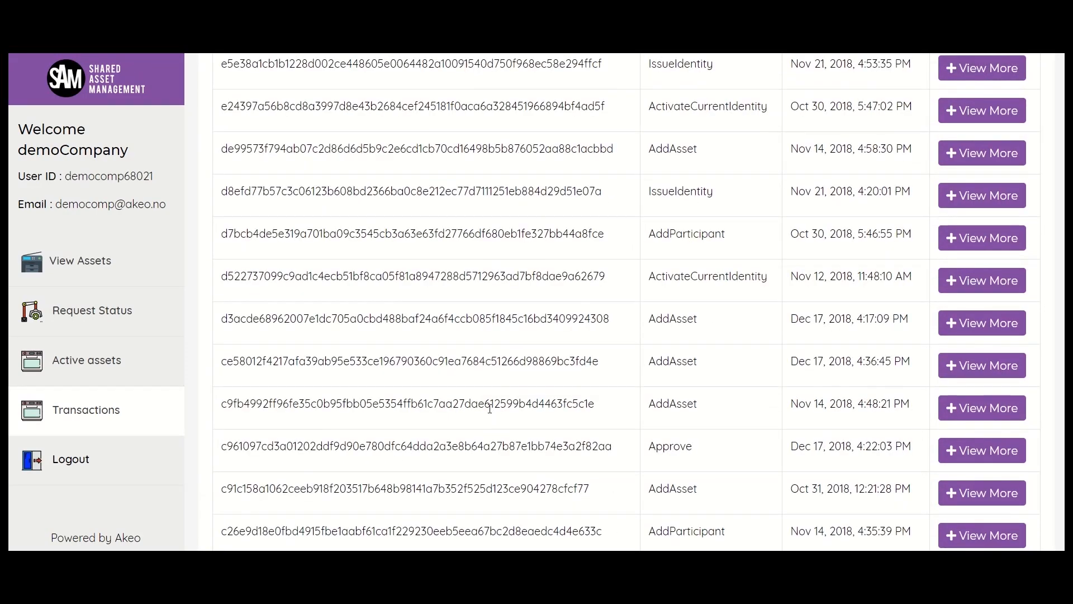
scroll("down", 3)
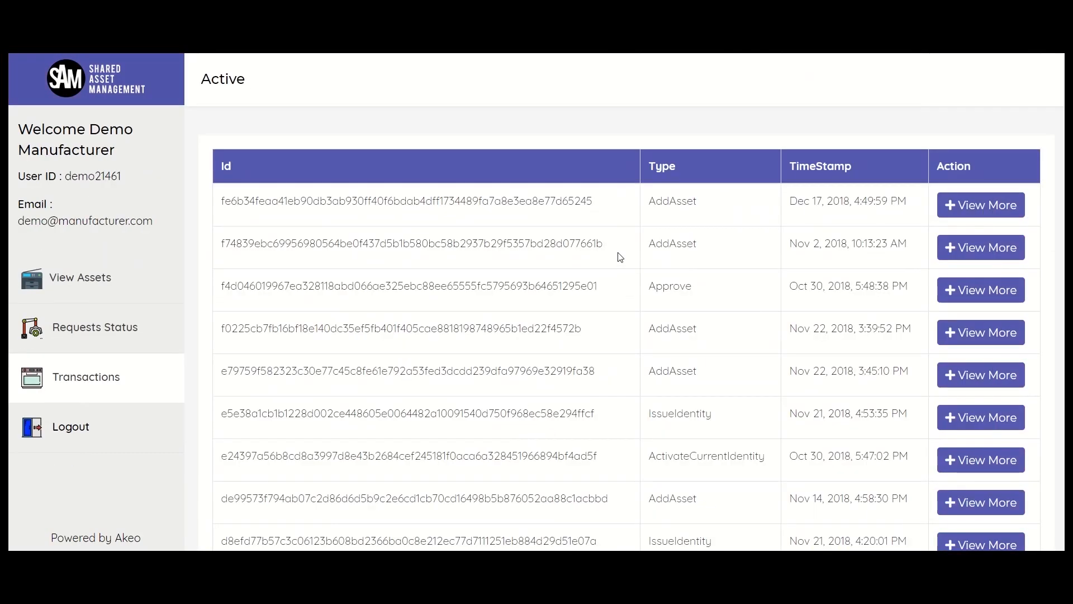
scroll("down", 3)
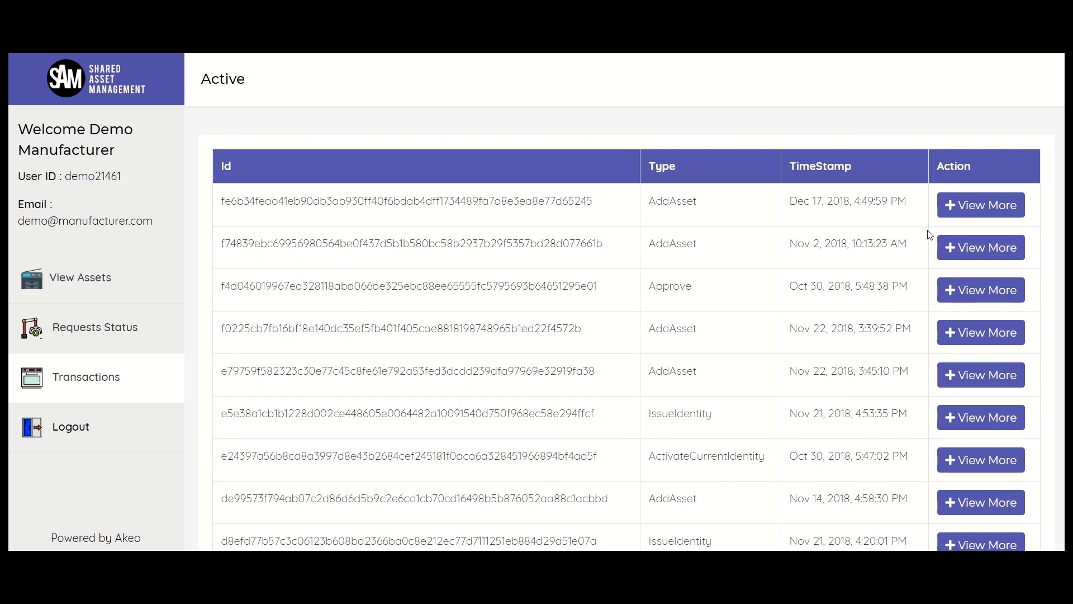
mouse_move(987, 205)
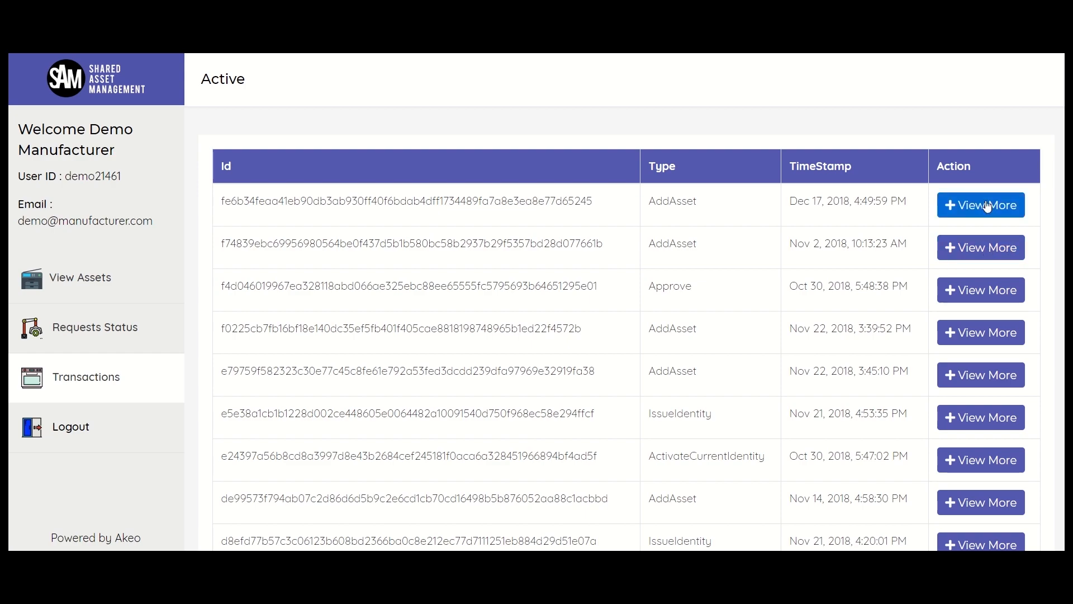
- View More on the Dec 17, 2018 AddAsset row and close its Transaction Details dialog
left_click(982, 205)
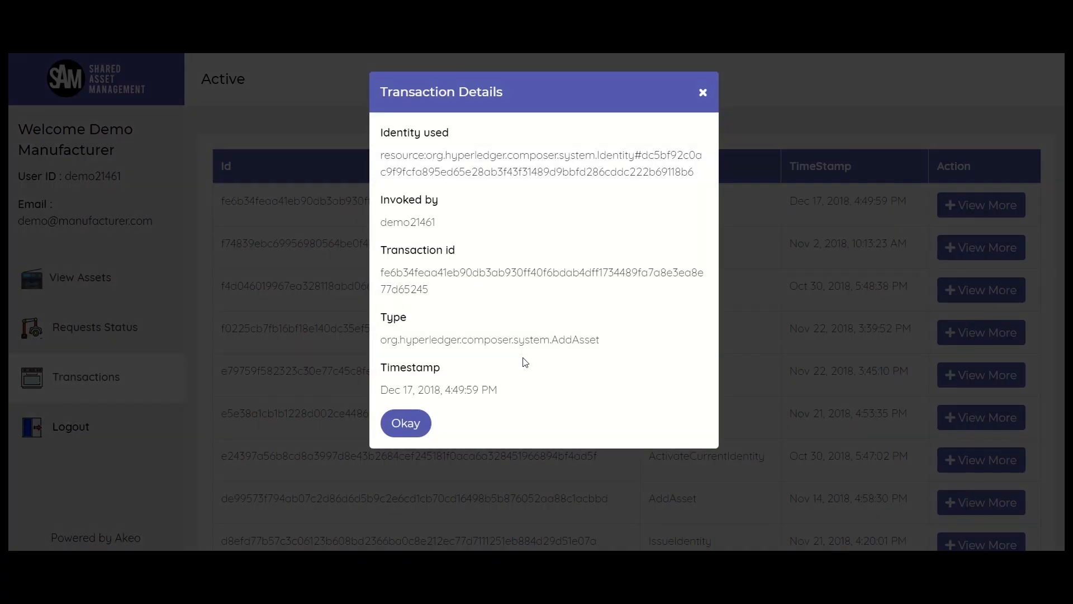
left_click(405, 423)
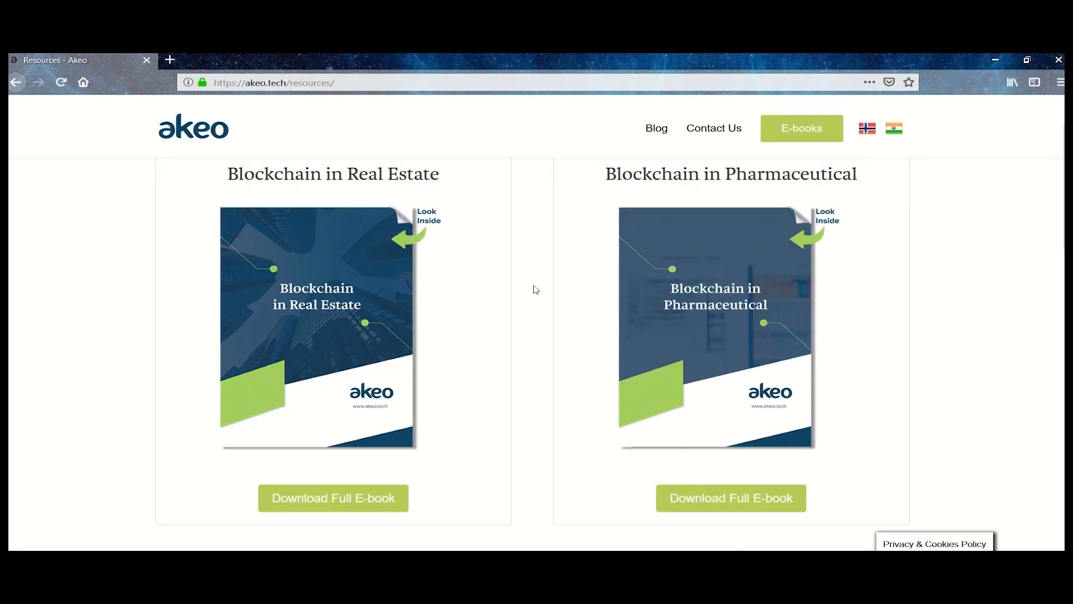
- Scroll the akeo.tech resources page down to the Banking and Finance e-books
scroll("down", 3)
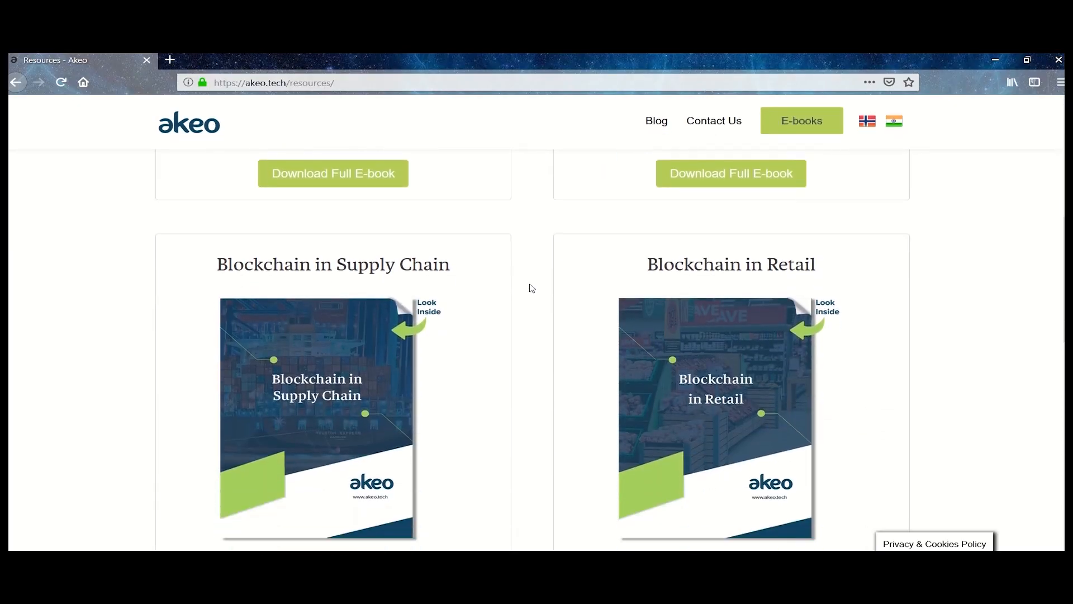
scroll("down", 3)
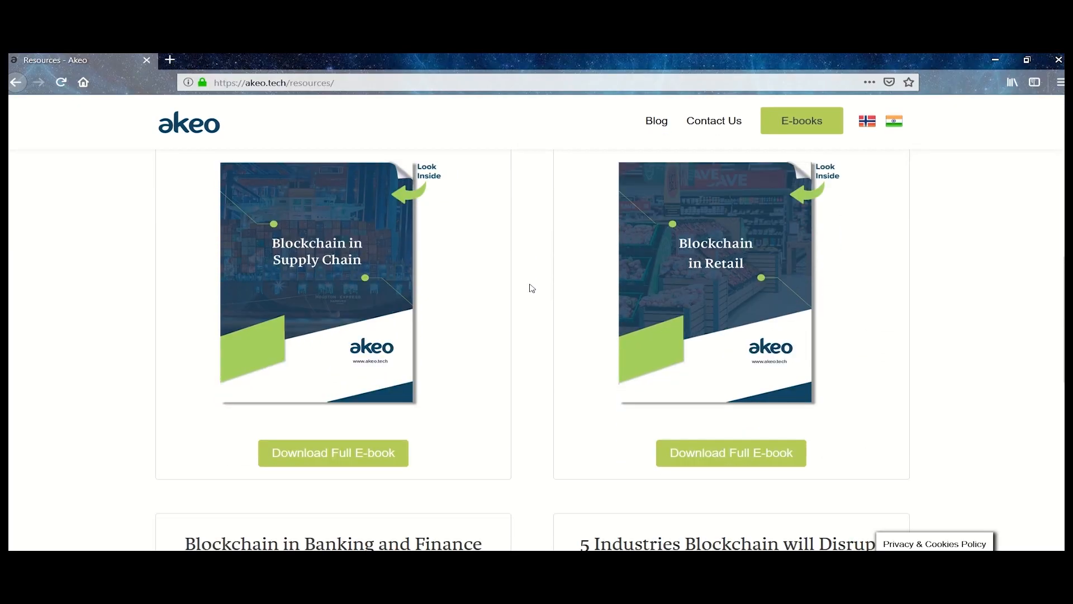
scroll("down", 3)
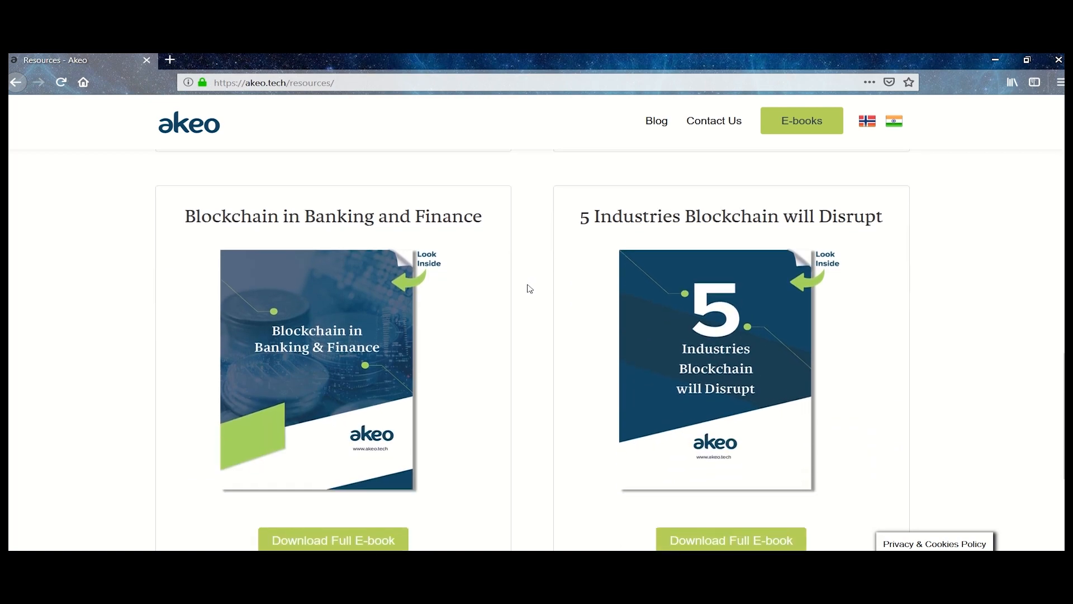